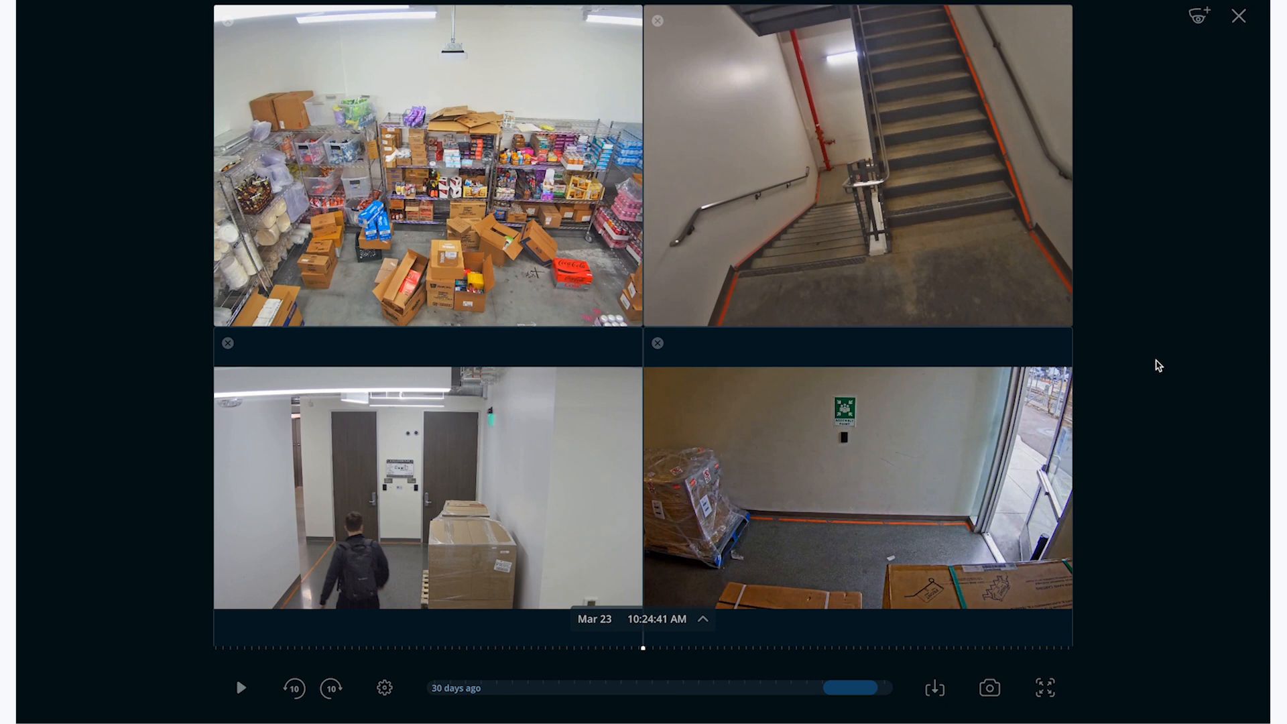
mouse_move(1067, 508)
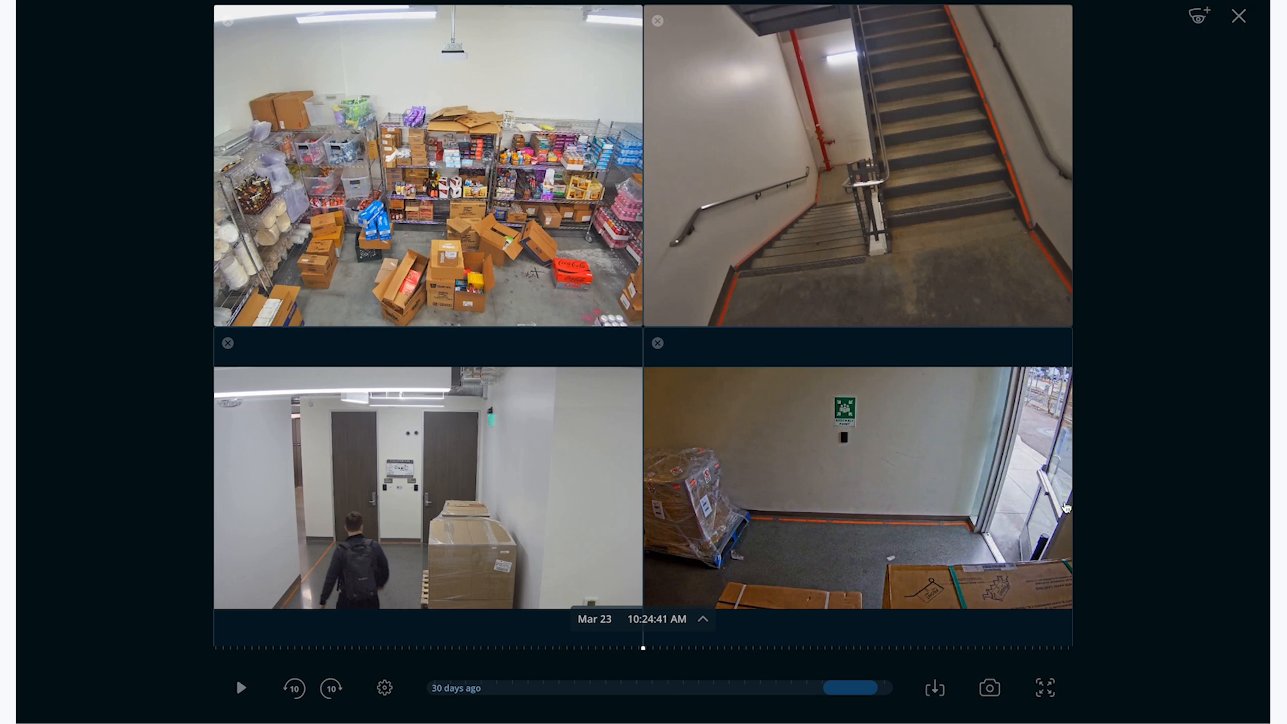
Open the archive clip settings for the four-camera footage (10:24:11 to 10:25:11).
left_click(934, 688)
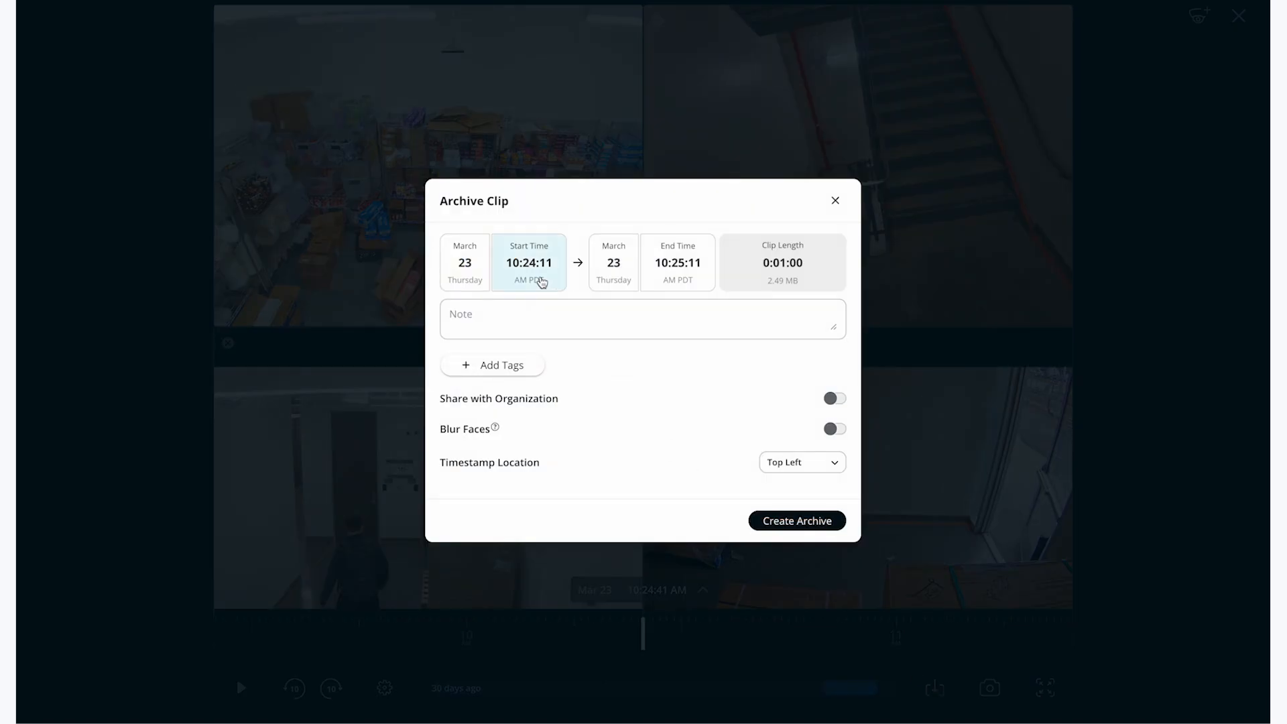
Set the clip's start to 10:22:00 and end to 10:25:00.
left_click(529, 263)
type("10 : 22 : 00 am")
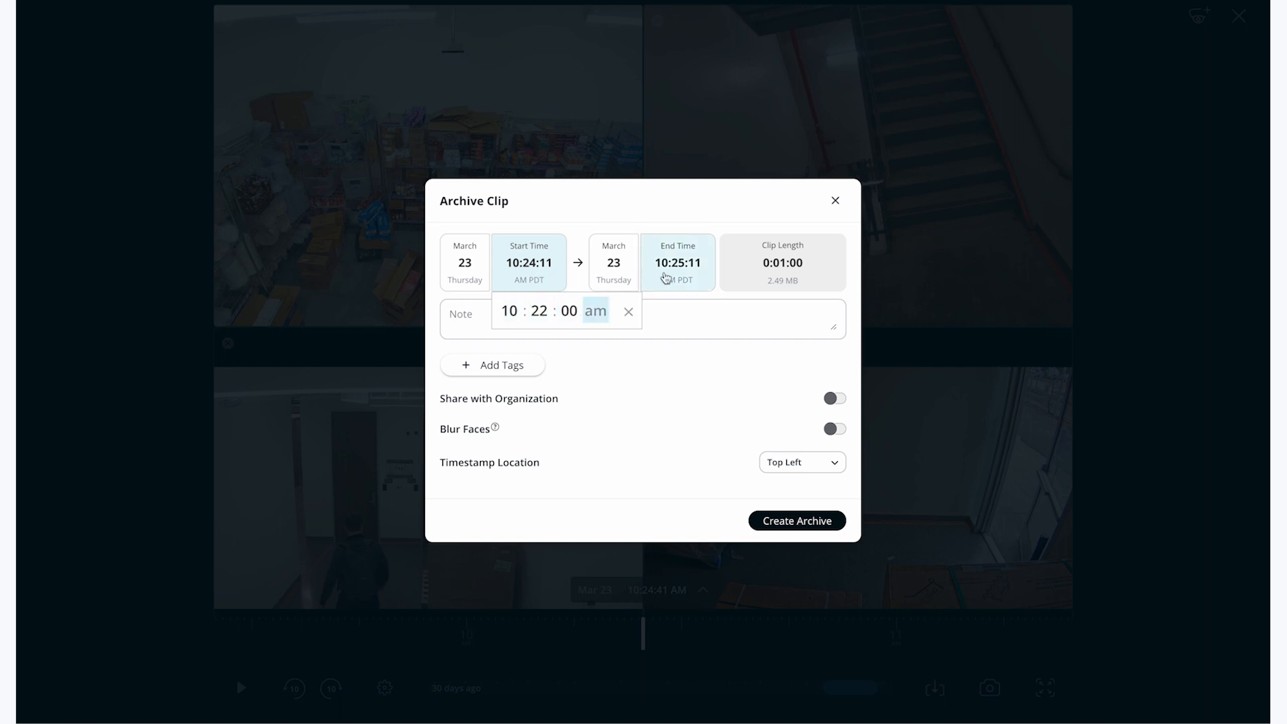
left_click(677, 263)
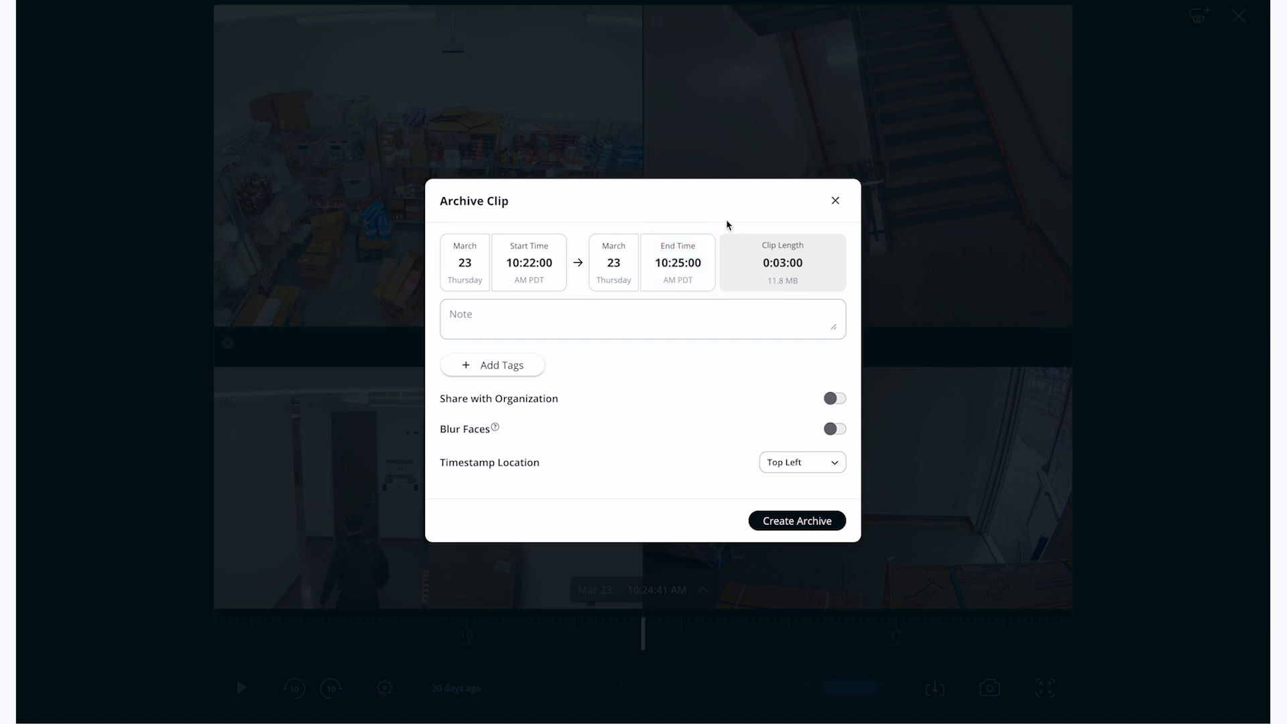
mouse_move(772, 275)
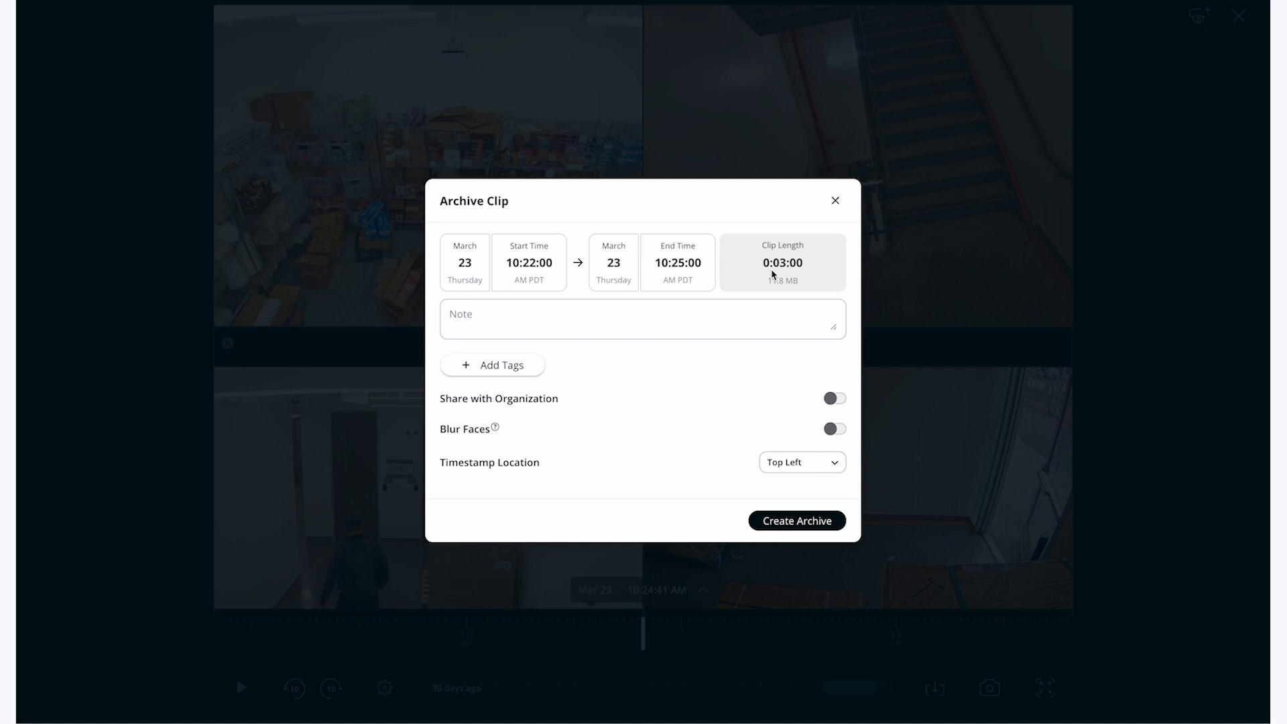
Enter the note 'suspect stealing snacks' for the archive clip.
type("suspect")
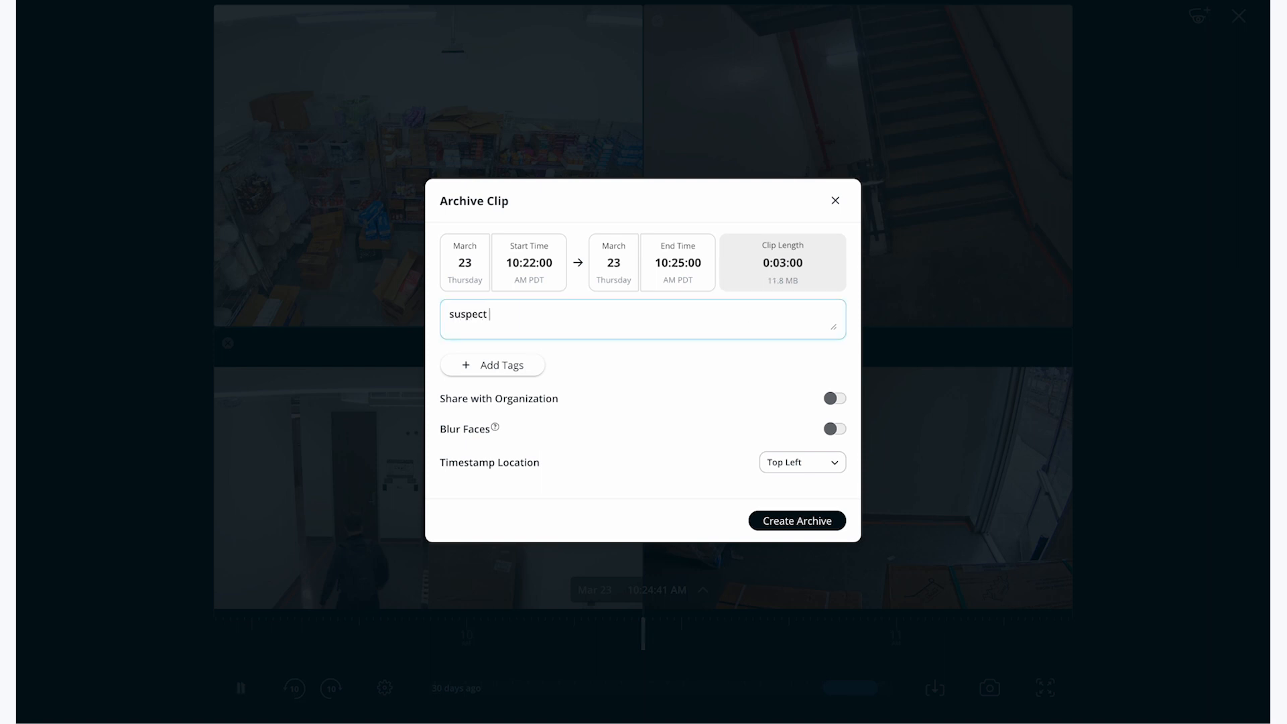
type("stealing")
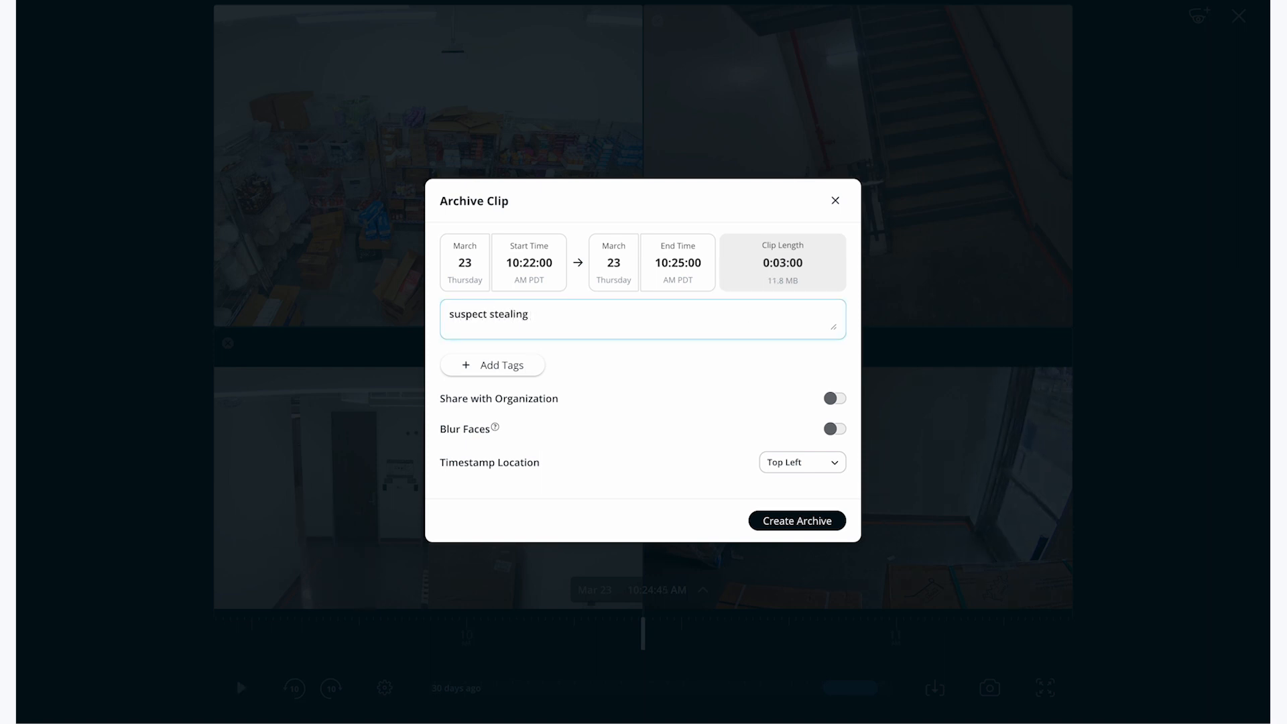
type("snacks")
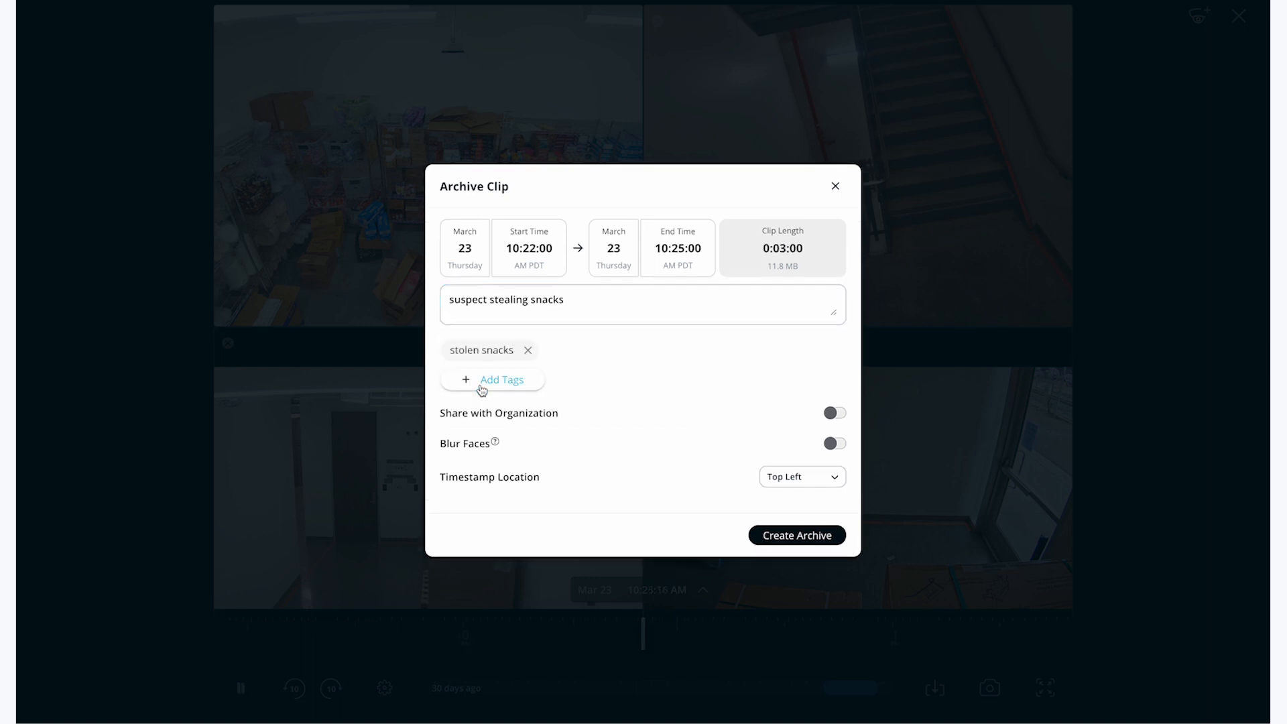
mouse_move(803, 421)
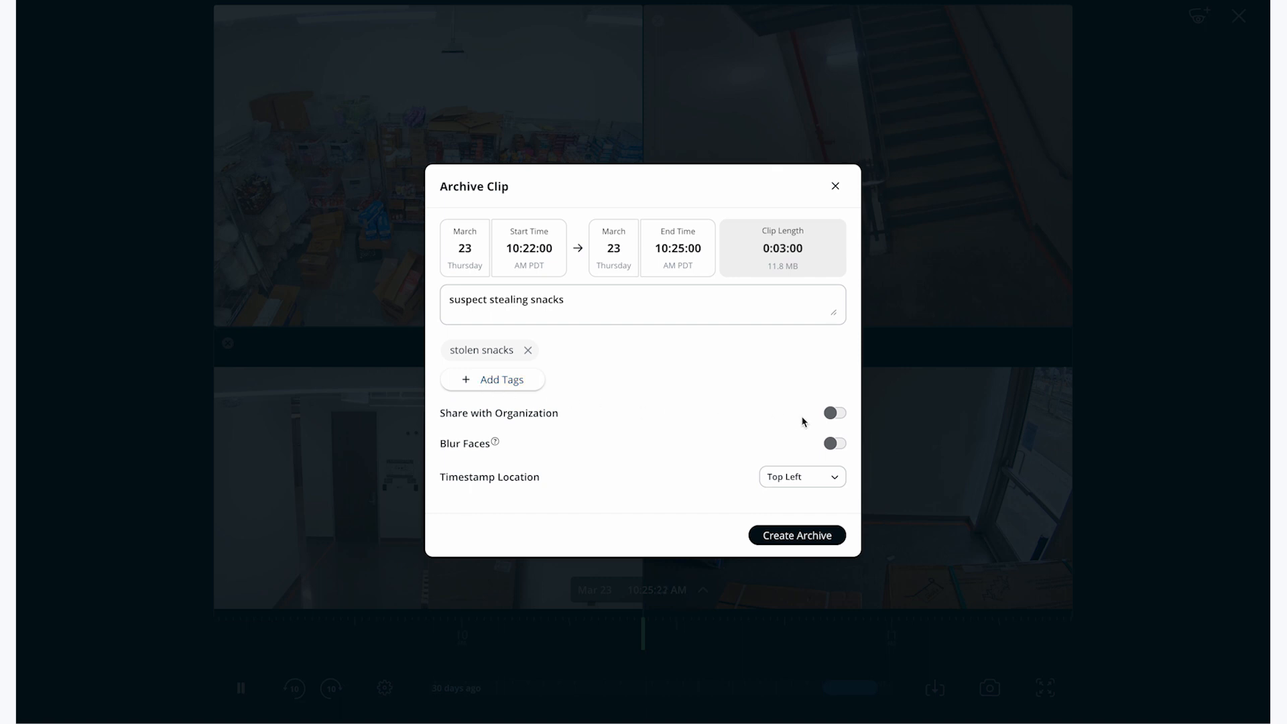
left_click(834, 413)
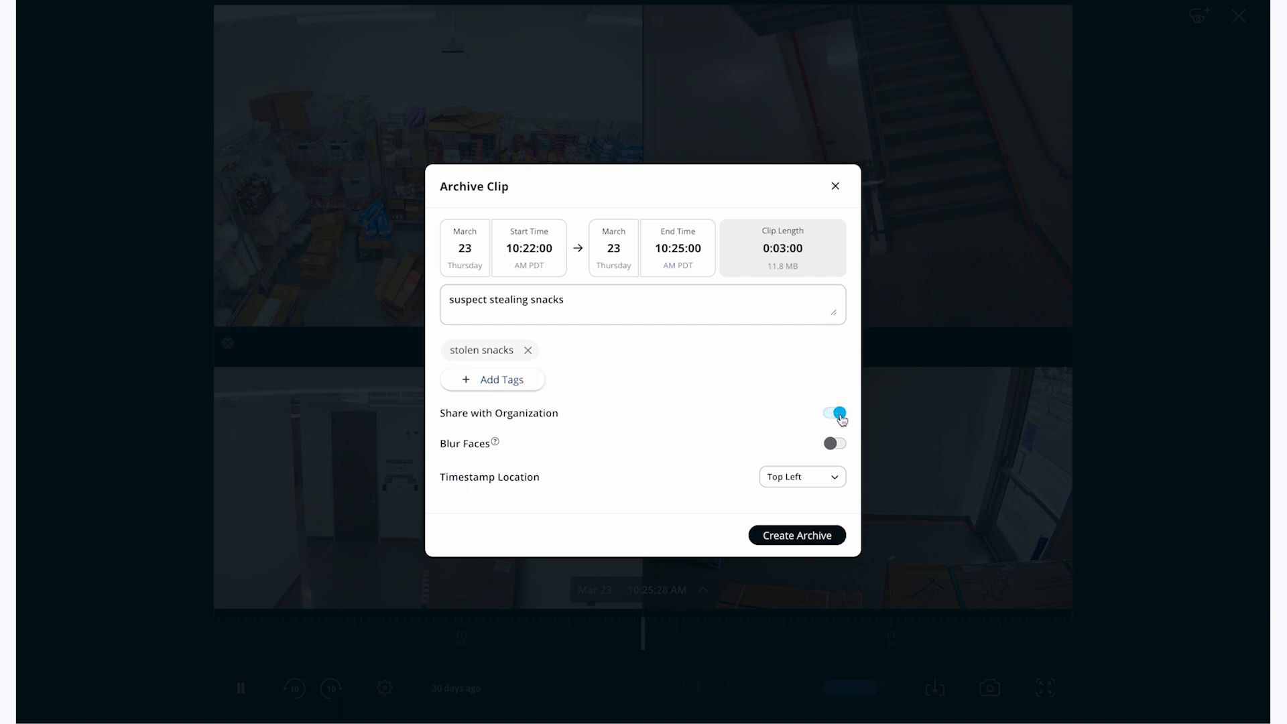
left_click(835, 414)
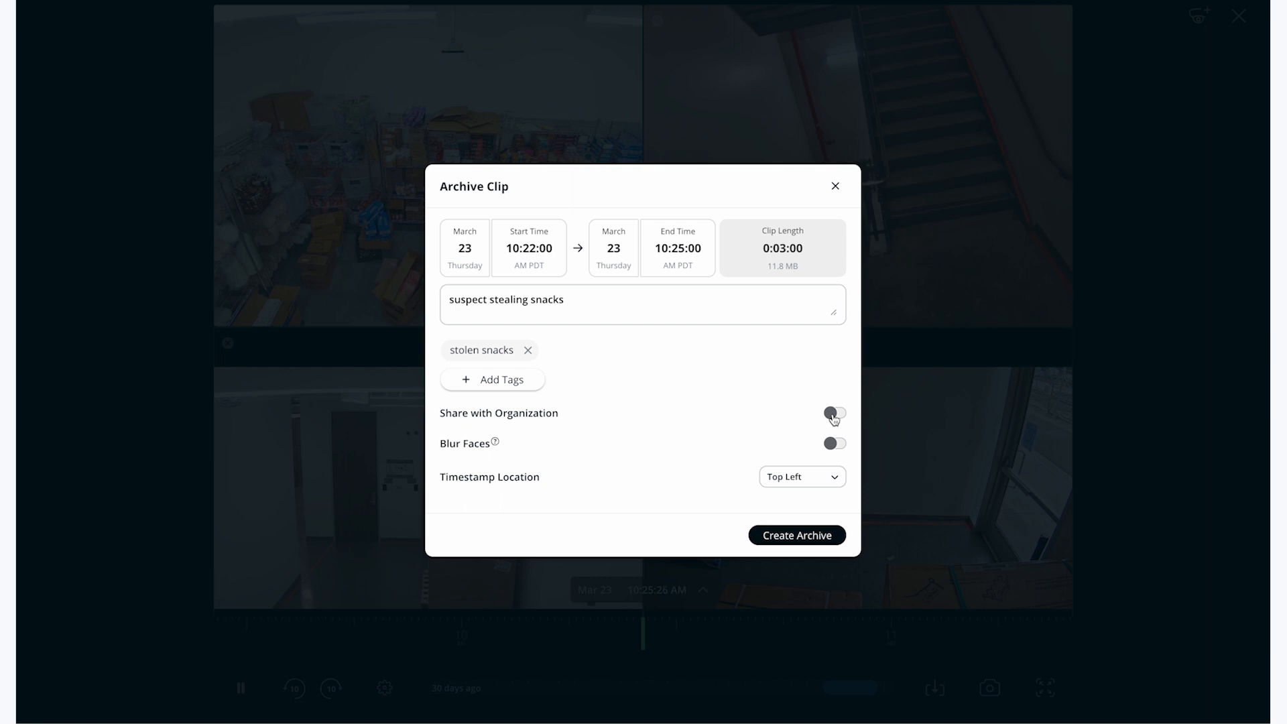
left_click(834, 413)
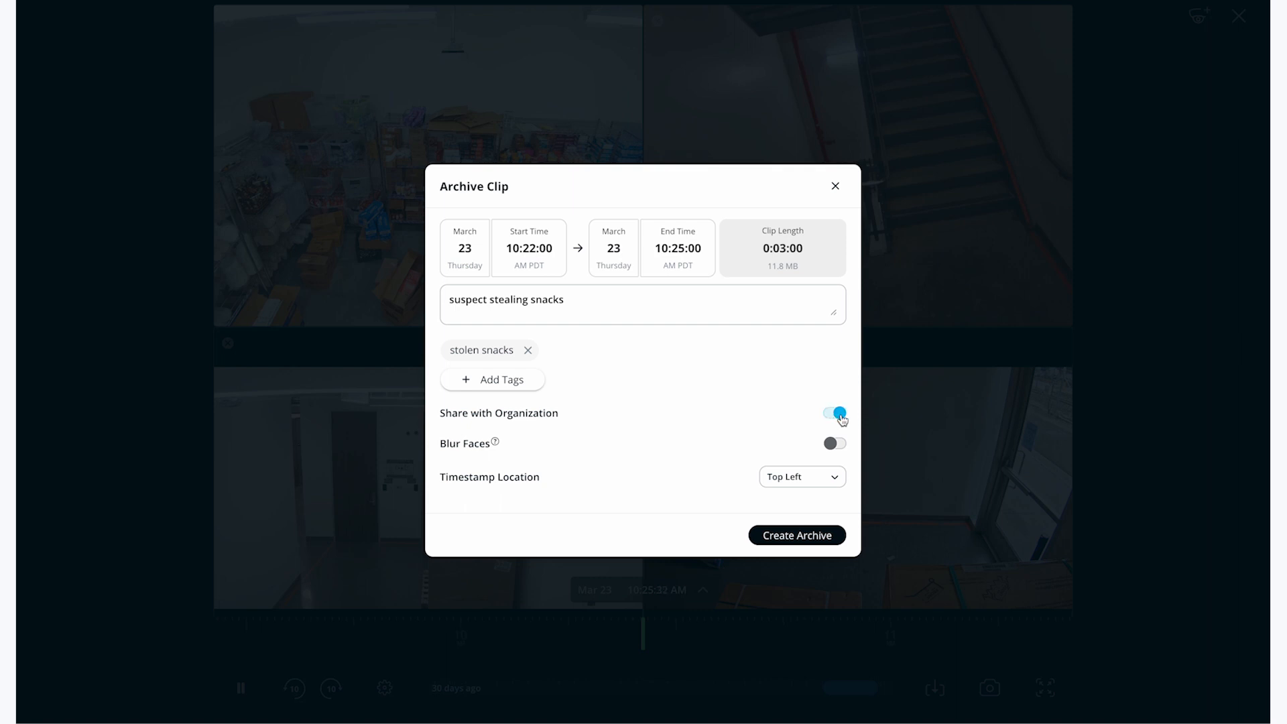
left_click(834, 413)
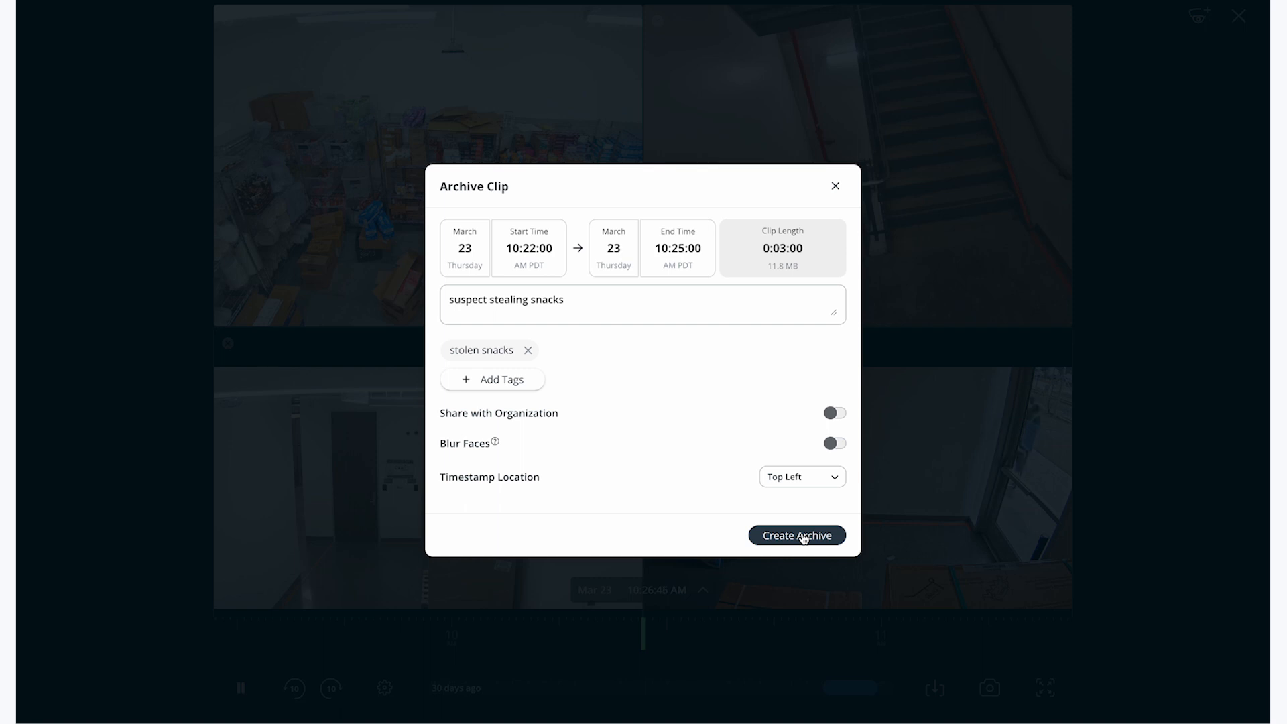
Create the three-minute archive and go to the 2nd Floor Storage Back Wall CM41 camera.
left_click(796, 535)
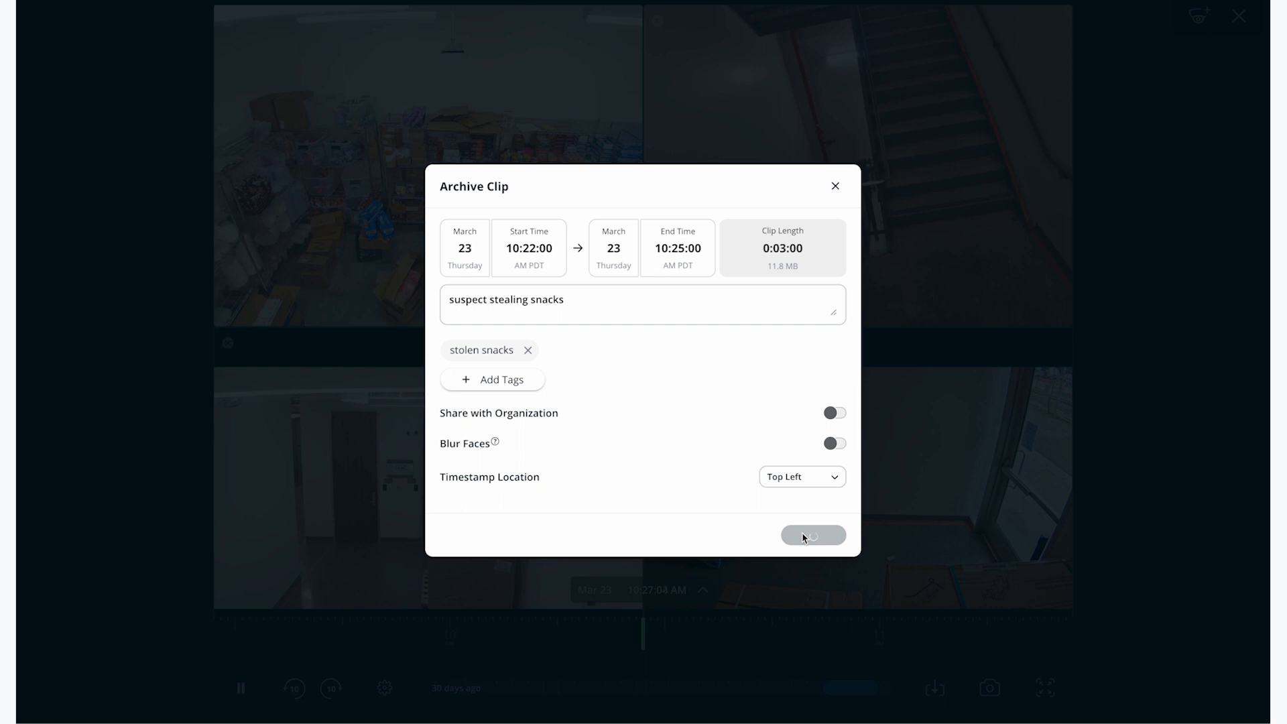
left_click(812, 535)
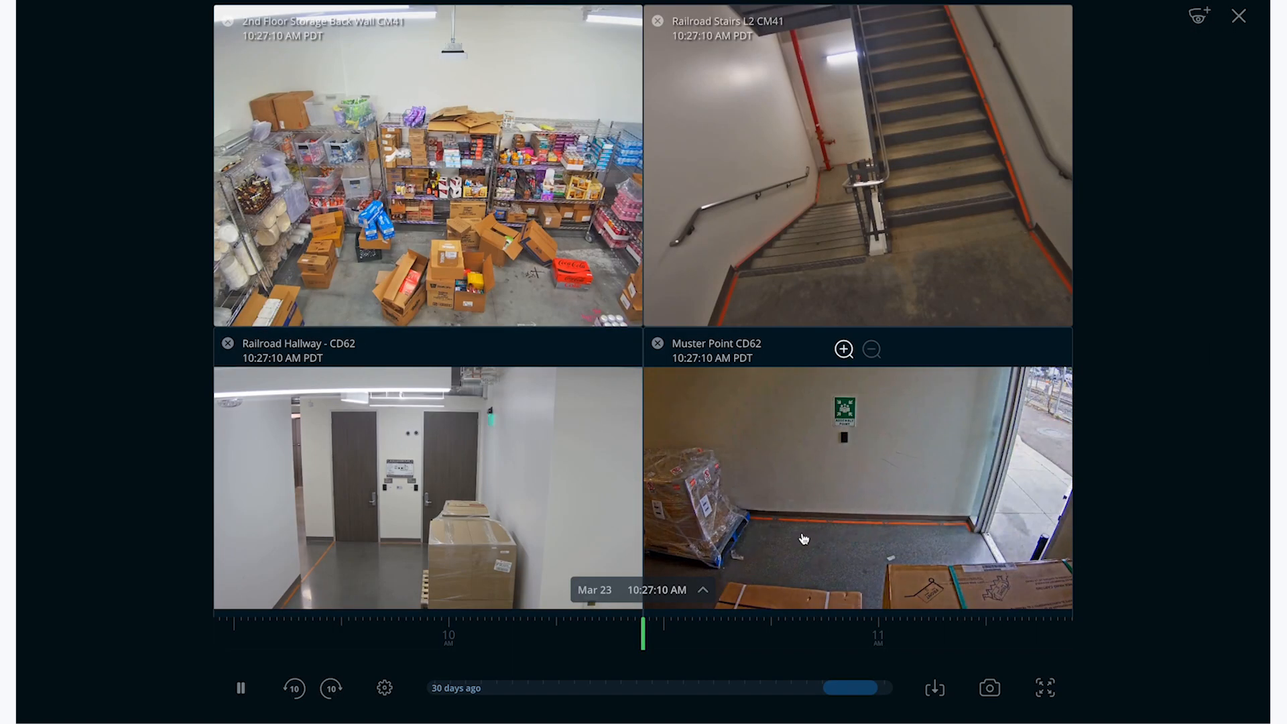
mouse_move(1045, 190)
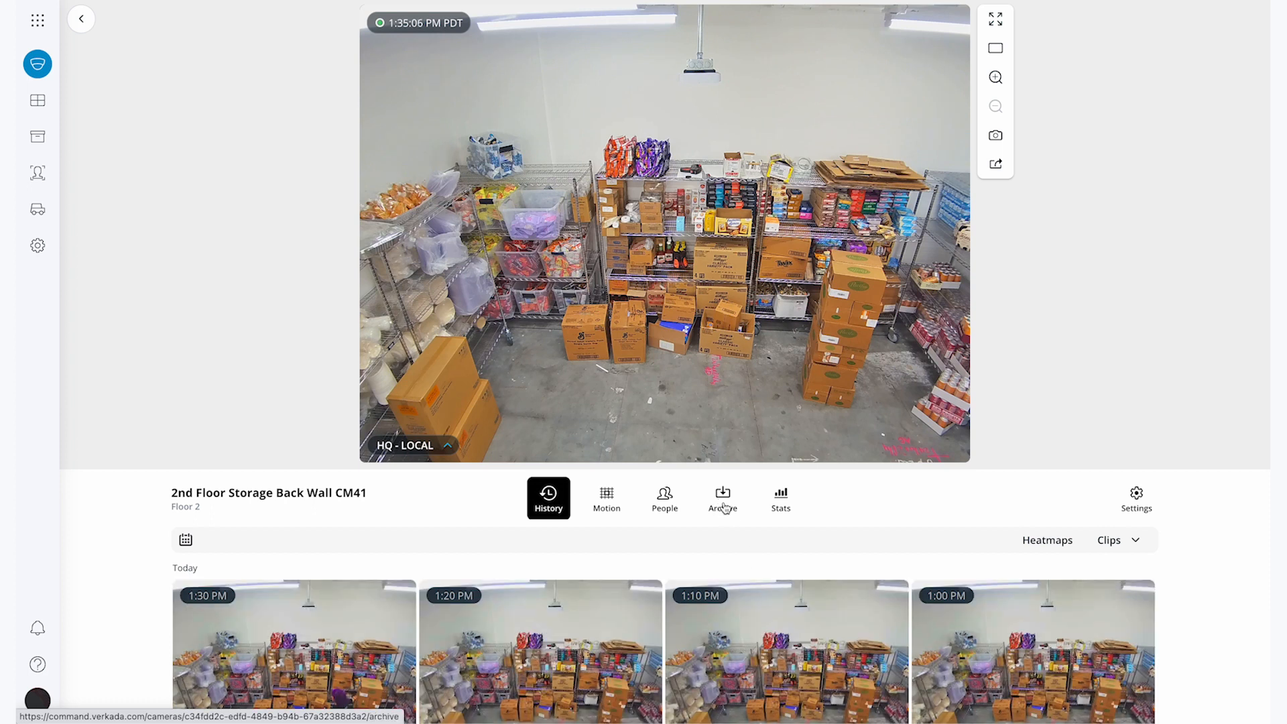
Show the camera's archived clips and scroll to the new stolen snacks entry.
left_click(722, 498)
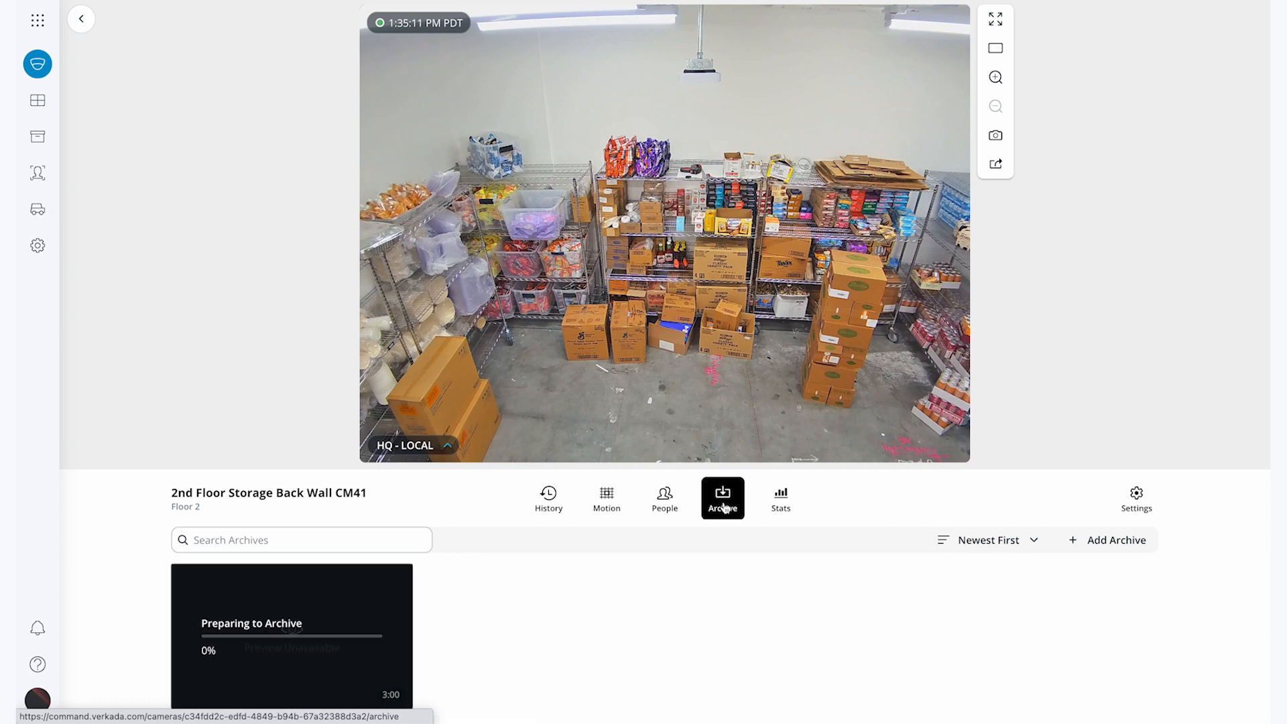
scroll("down", 3)
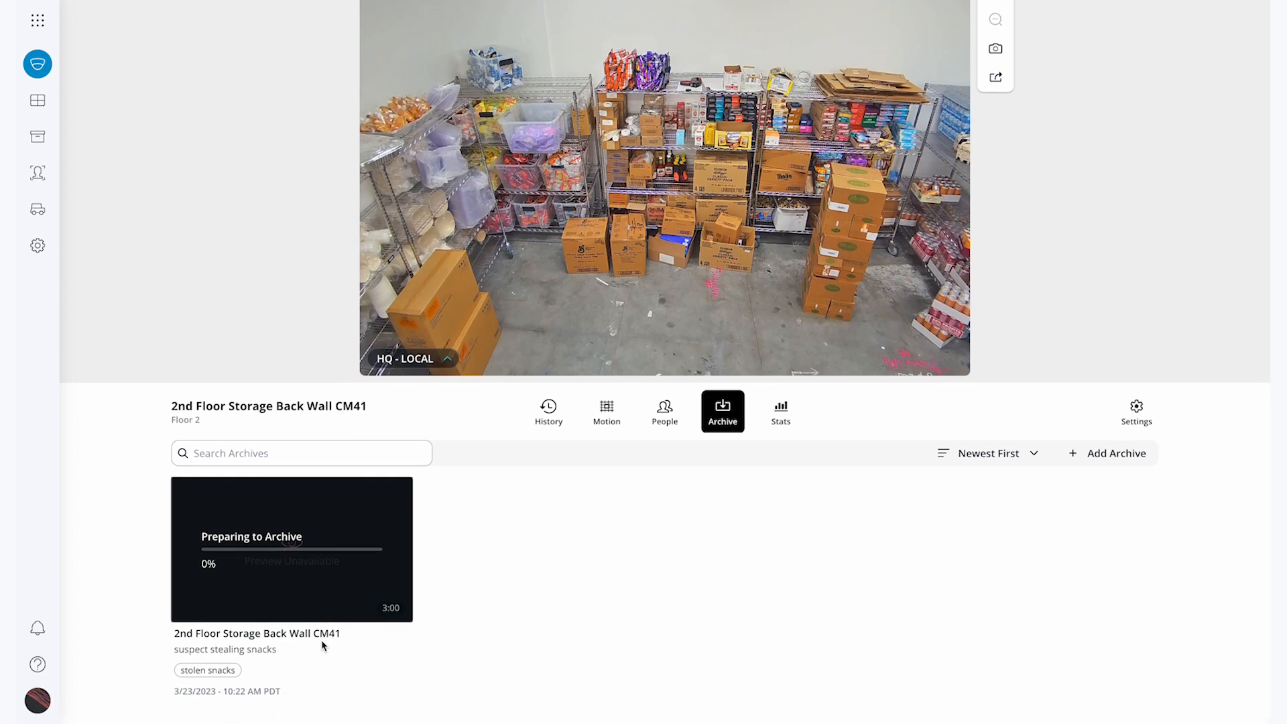
mouse_move(227, 683)
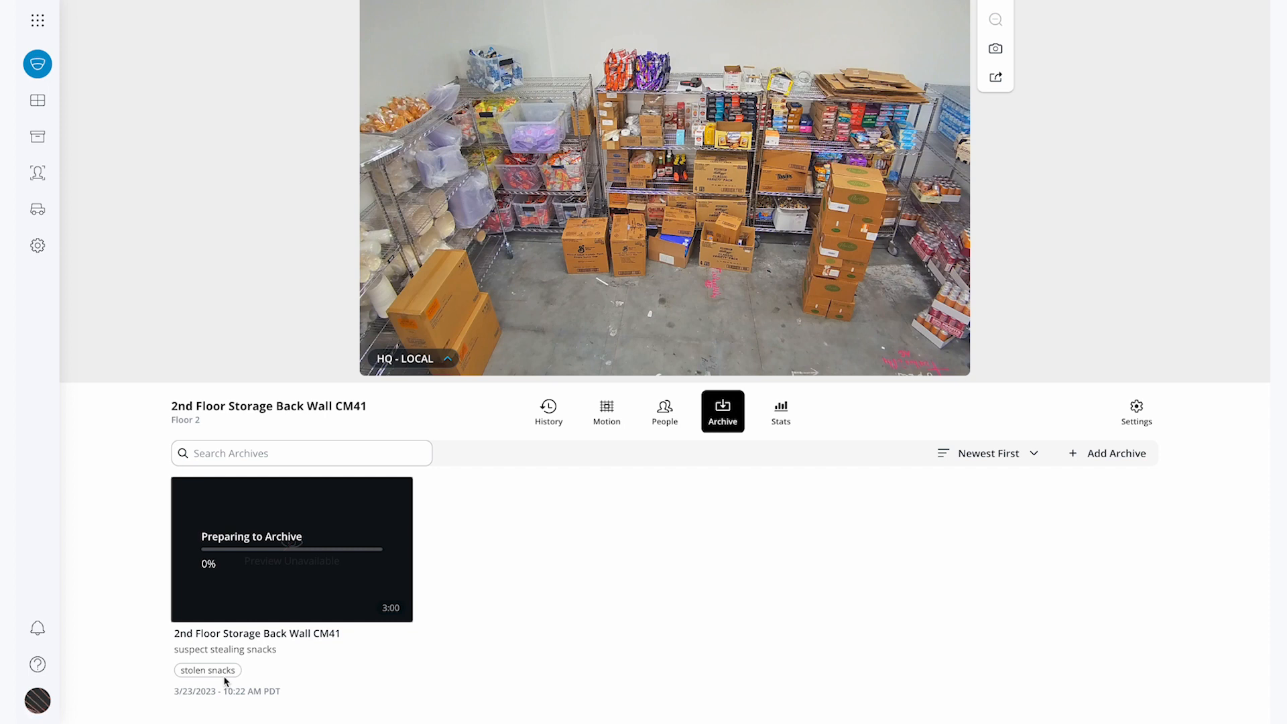
mouse_move(68, 166)
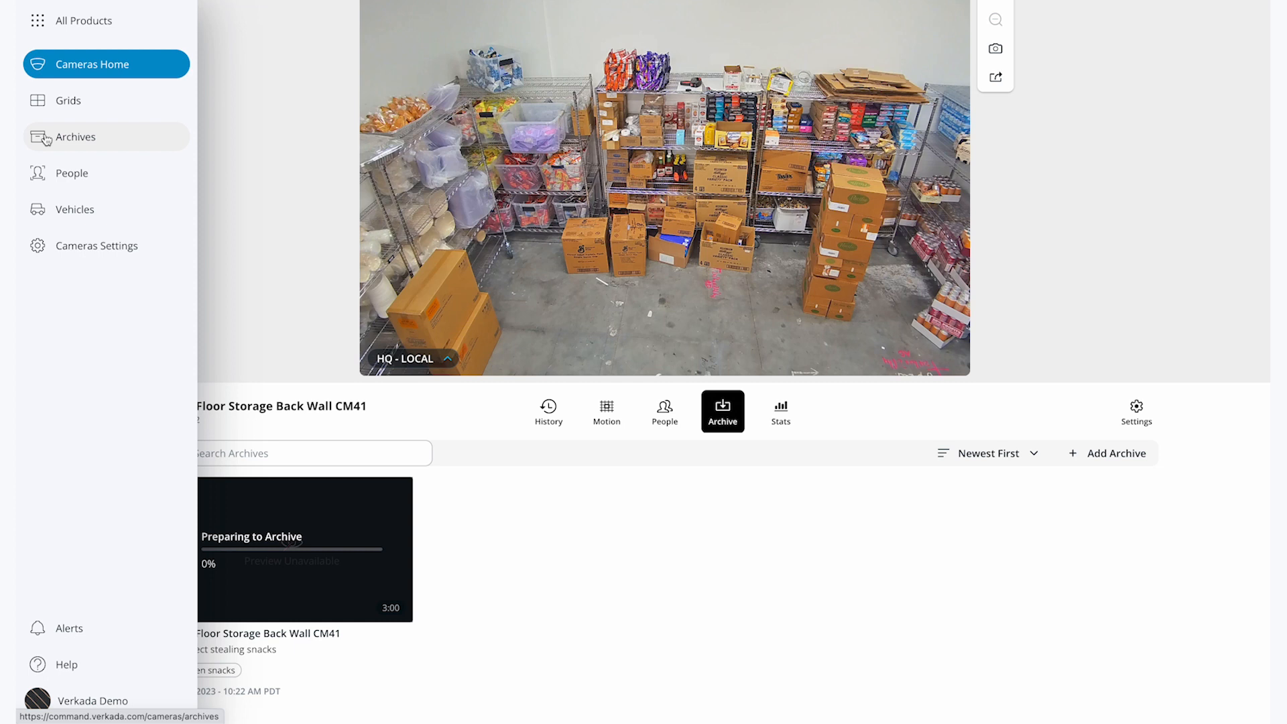
Filter all archives by the 'stolen snacks' tag via search.
left_click(74, 136)
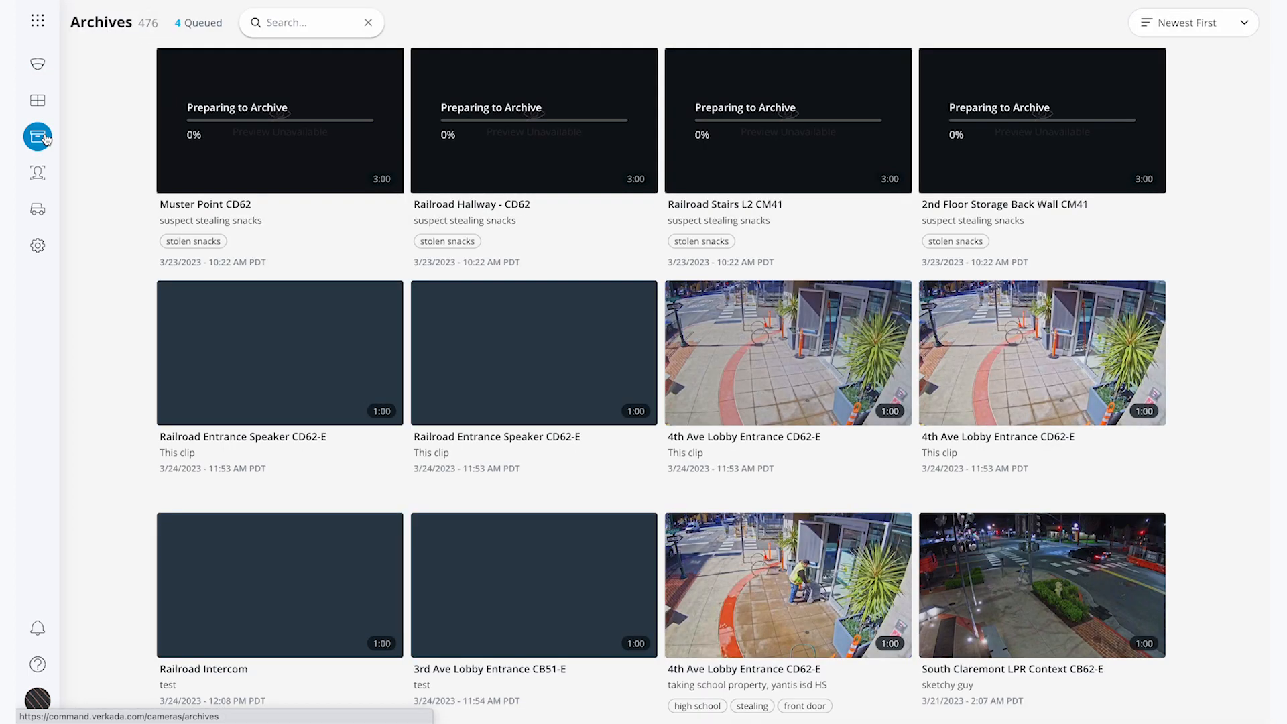
left_click(311, 22)
type("tag: stolen")
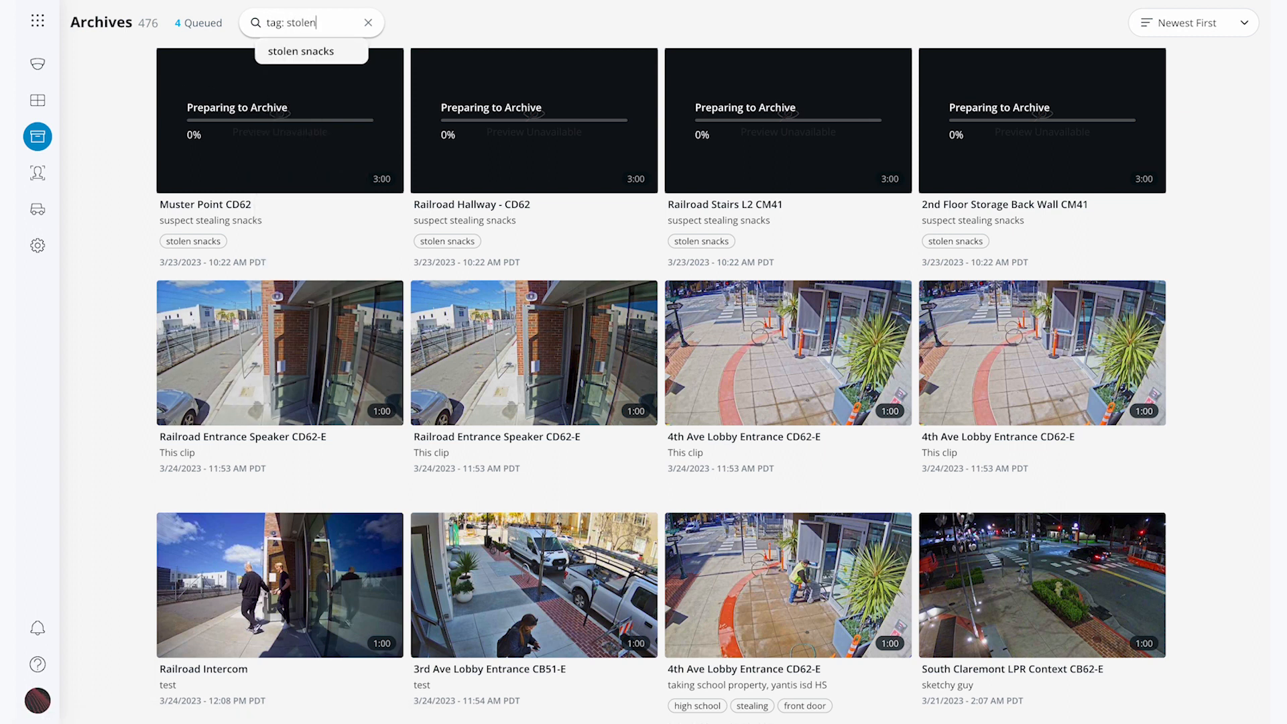
left_click(300, 51)
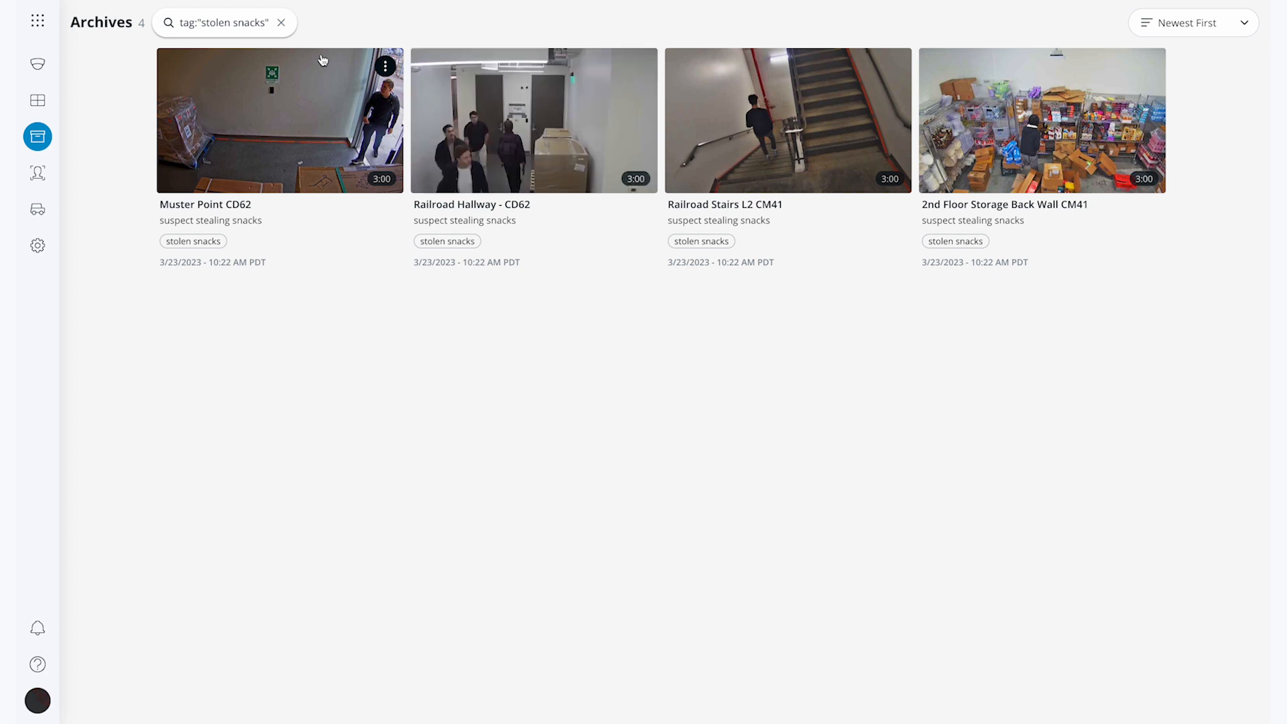
mouse_move(962, 121)
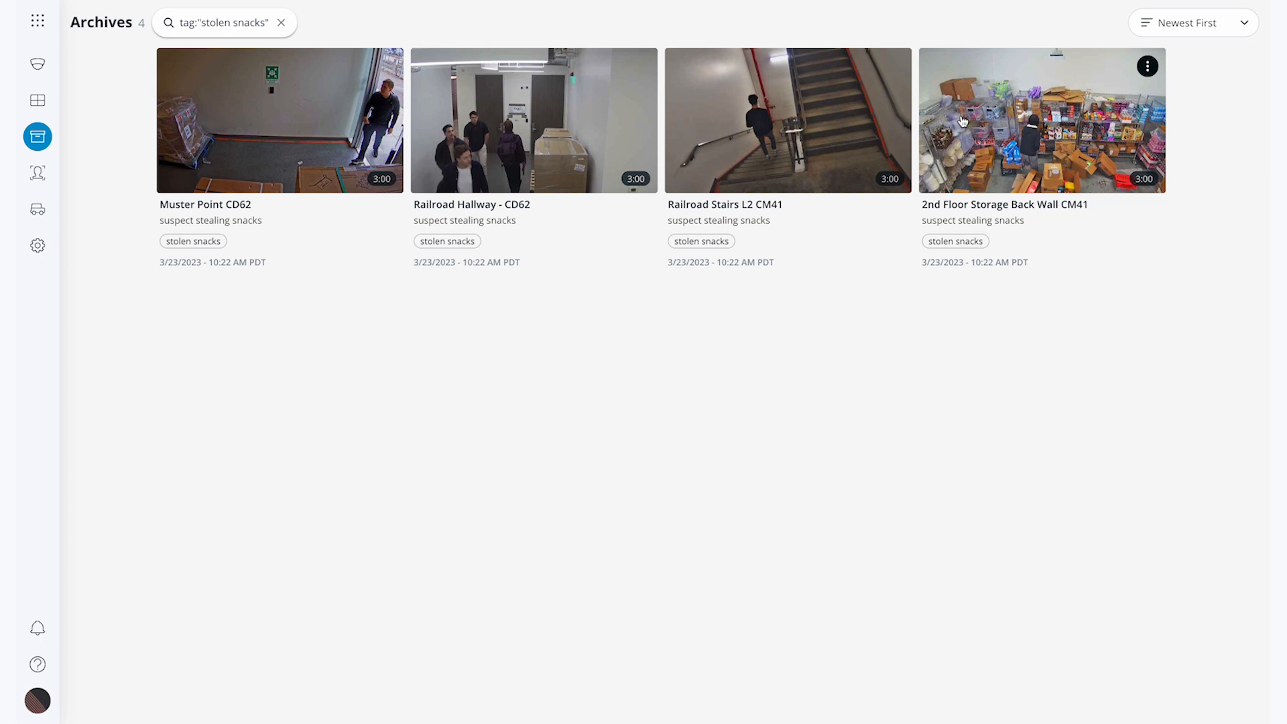
Play the 2nd Floor Storage Back Wall CM41 clip, pause at 10:22:09 AM, and start sharing.
left_click(1042, 120)
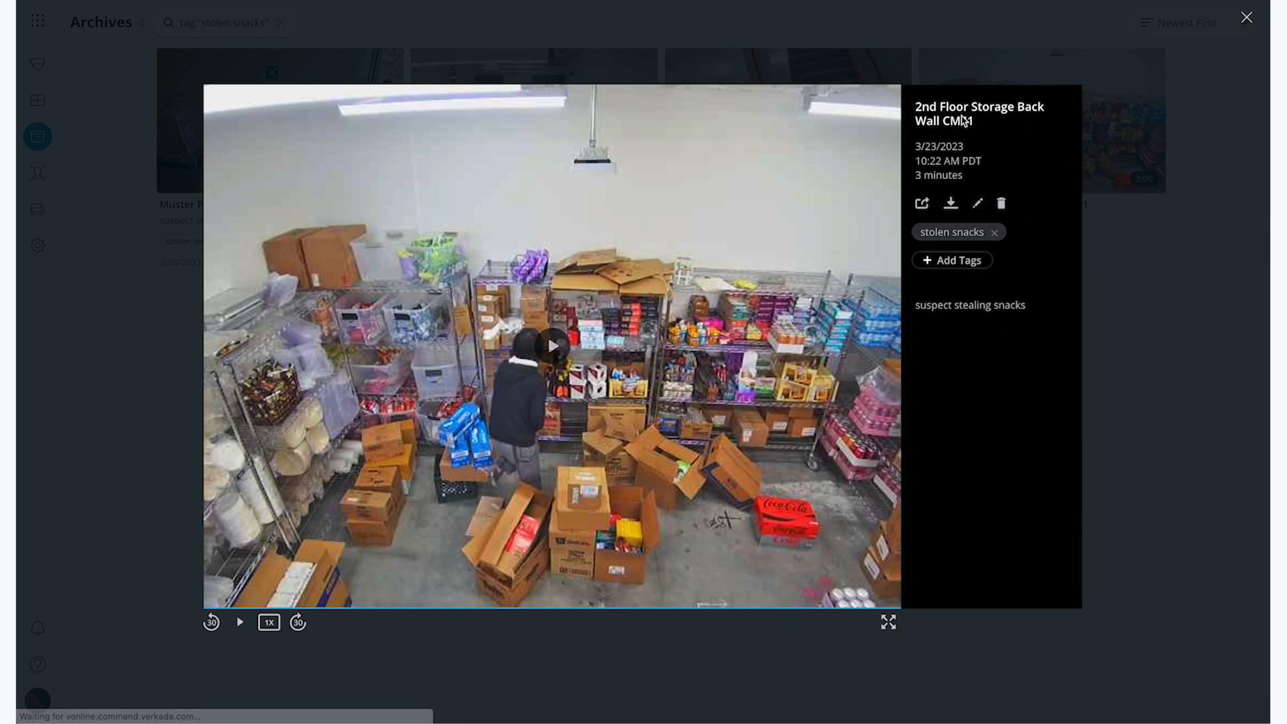
mouse_move(952, 304)
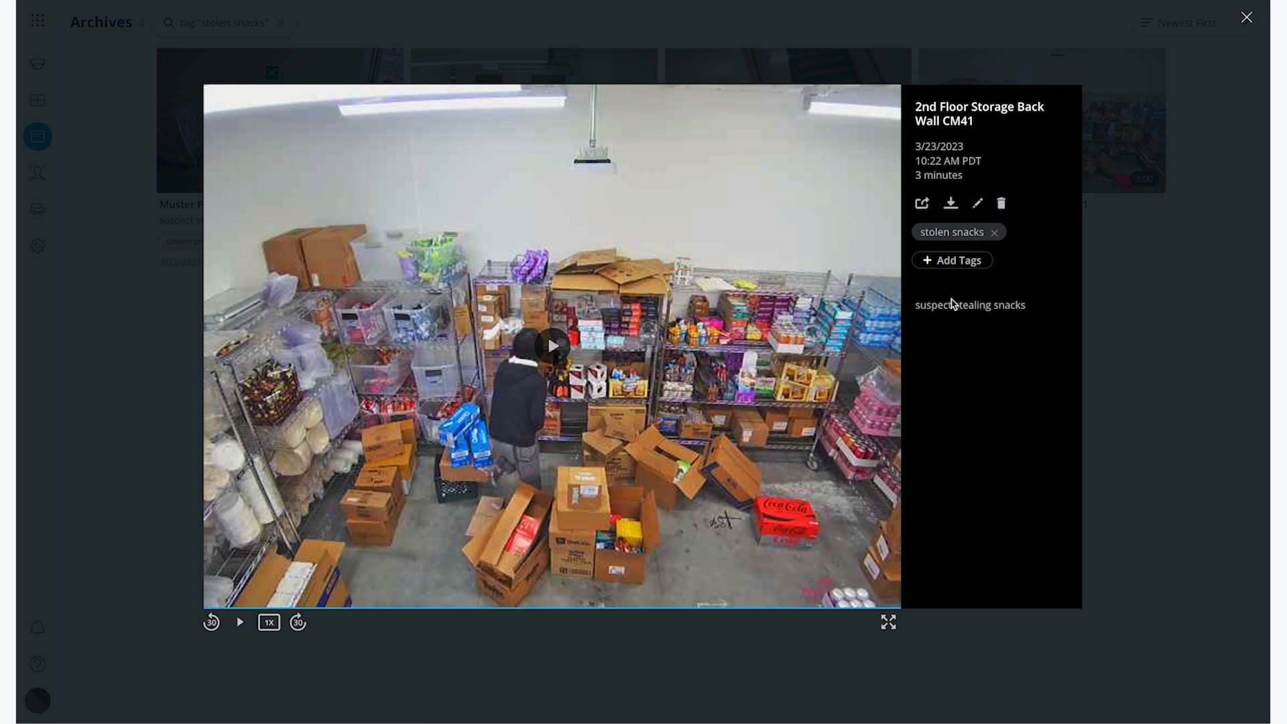
mouse_move(977, 203)
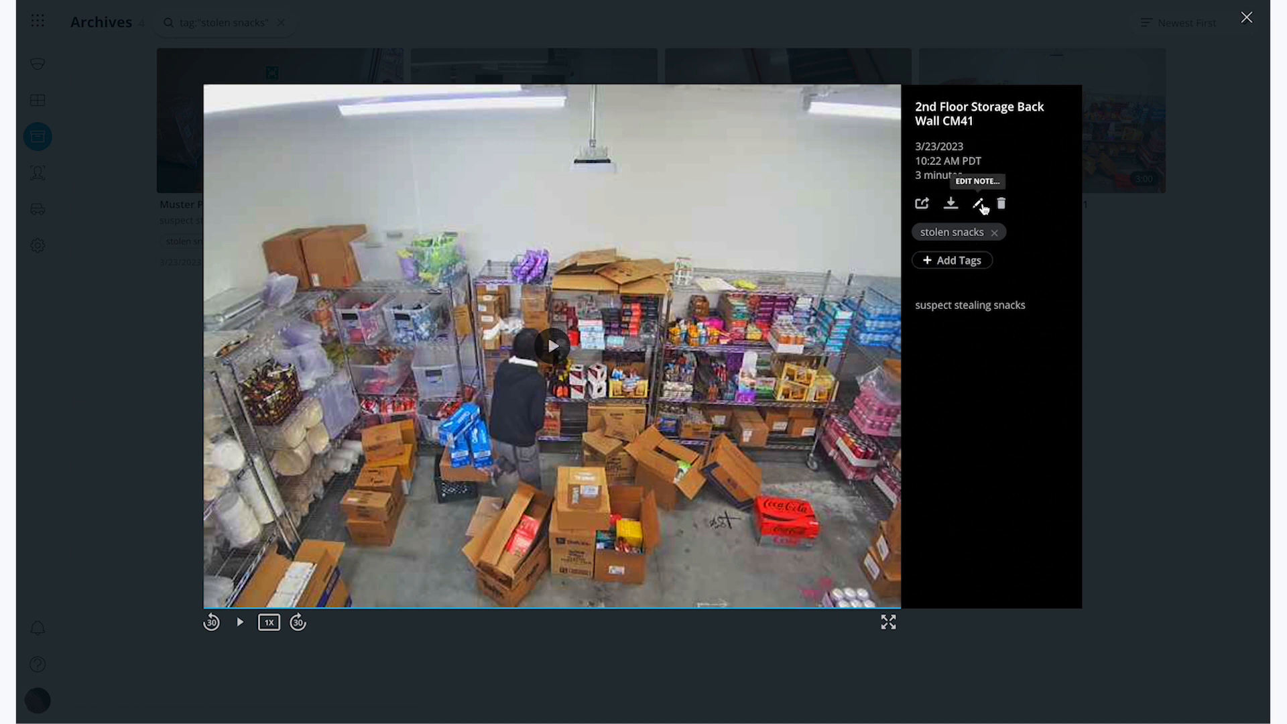
mouse_move(951, 204)
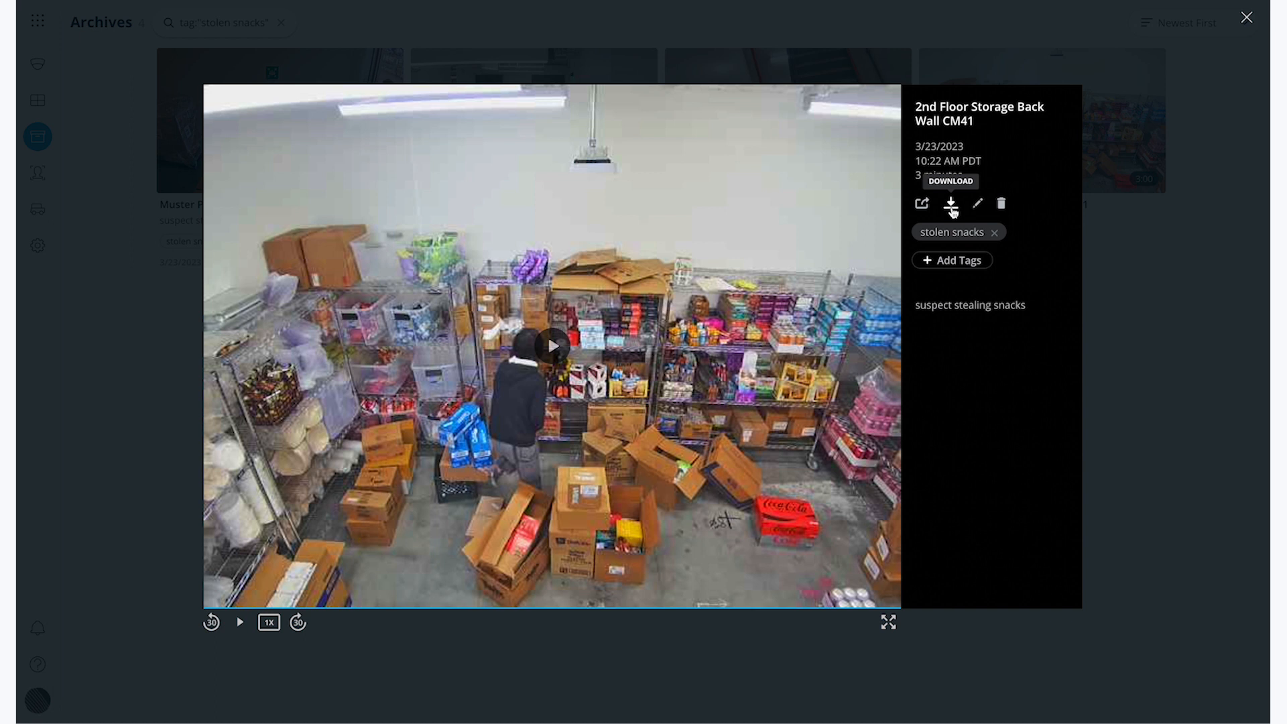
mouse_move(564, 381)
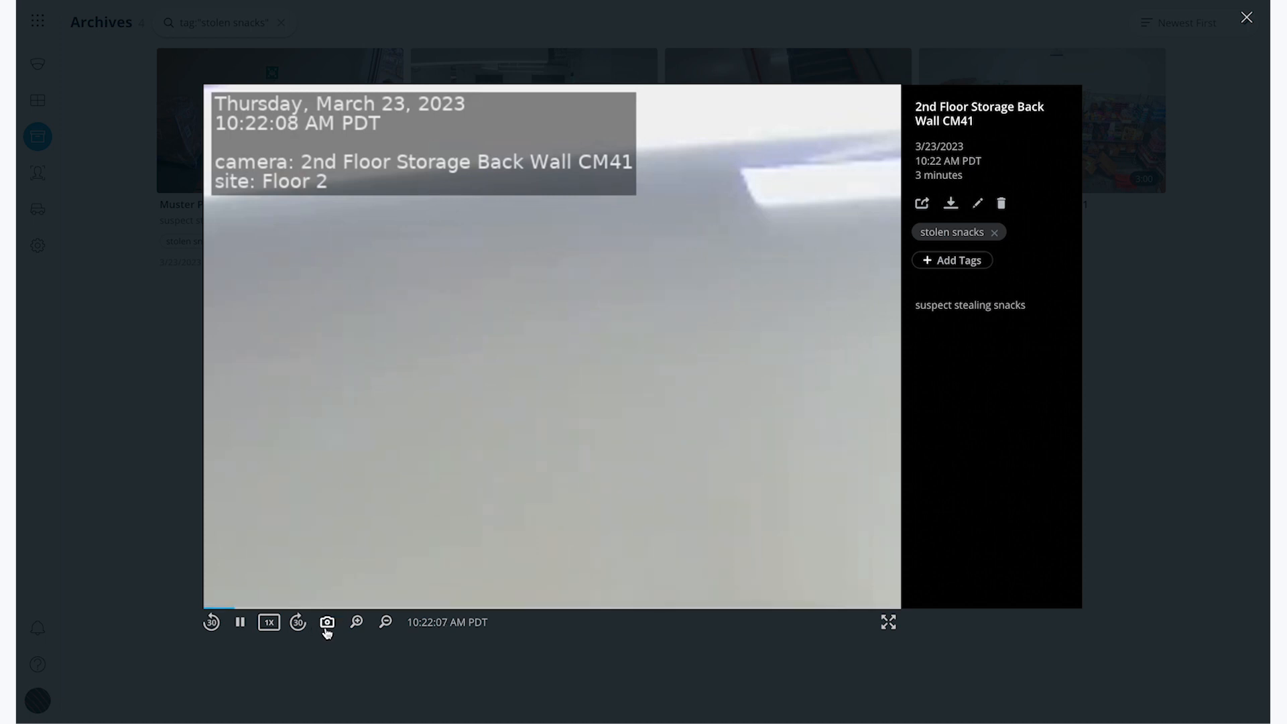
left_click(238, 622)
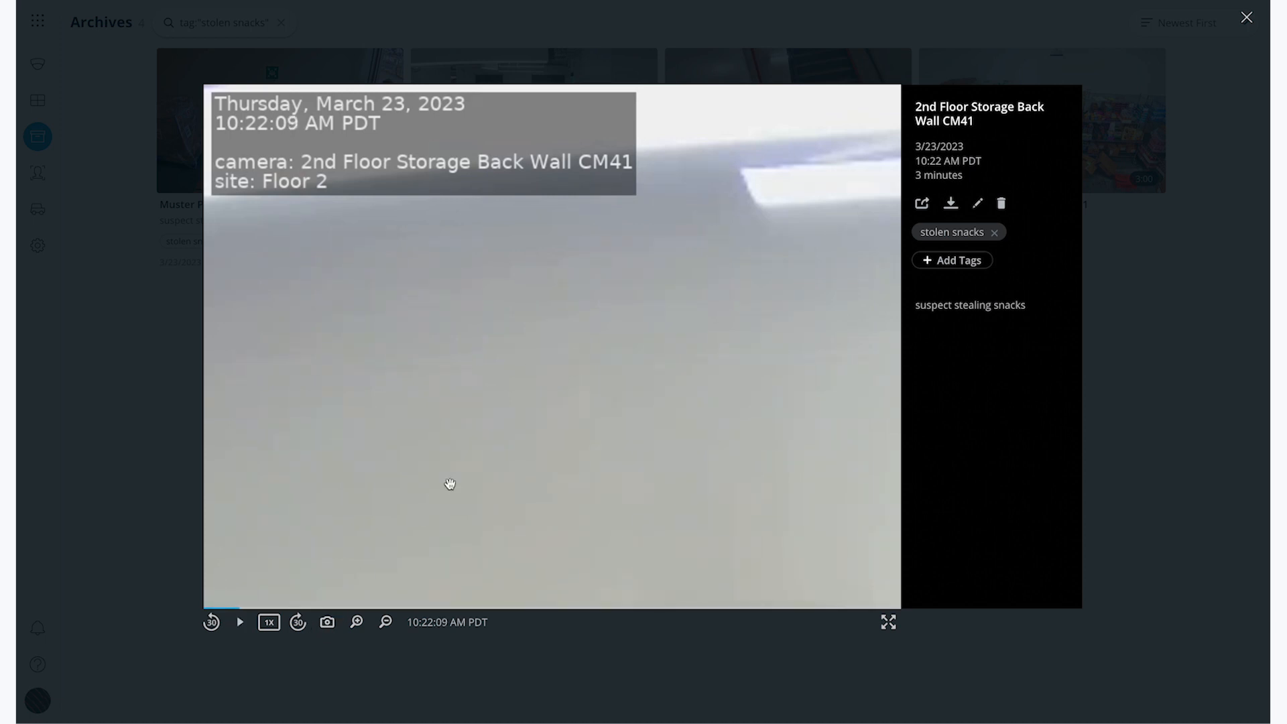
mouse_move(921, 204)
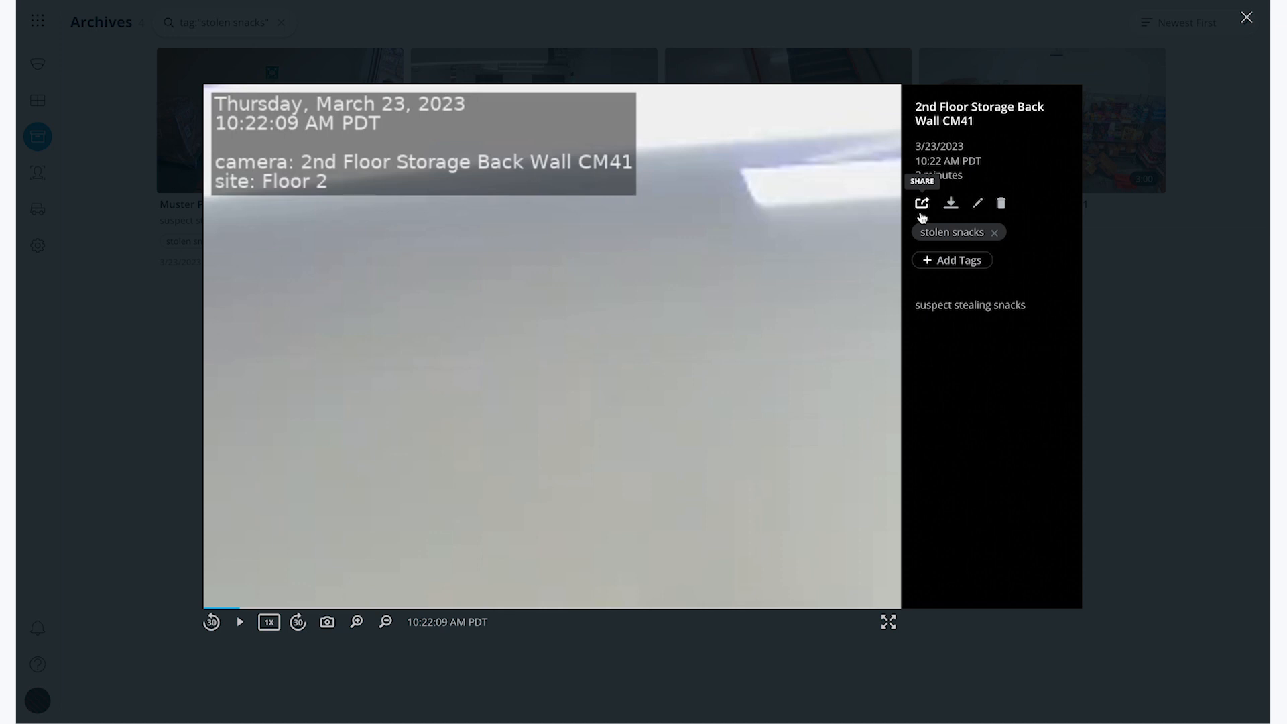
left_click(921, 203)
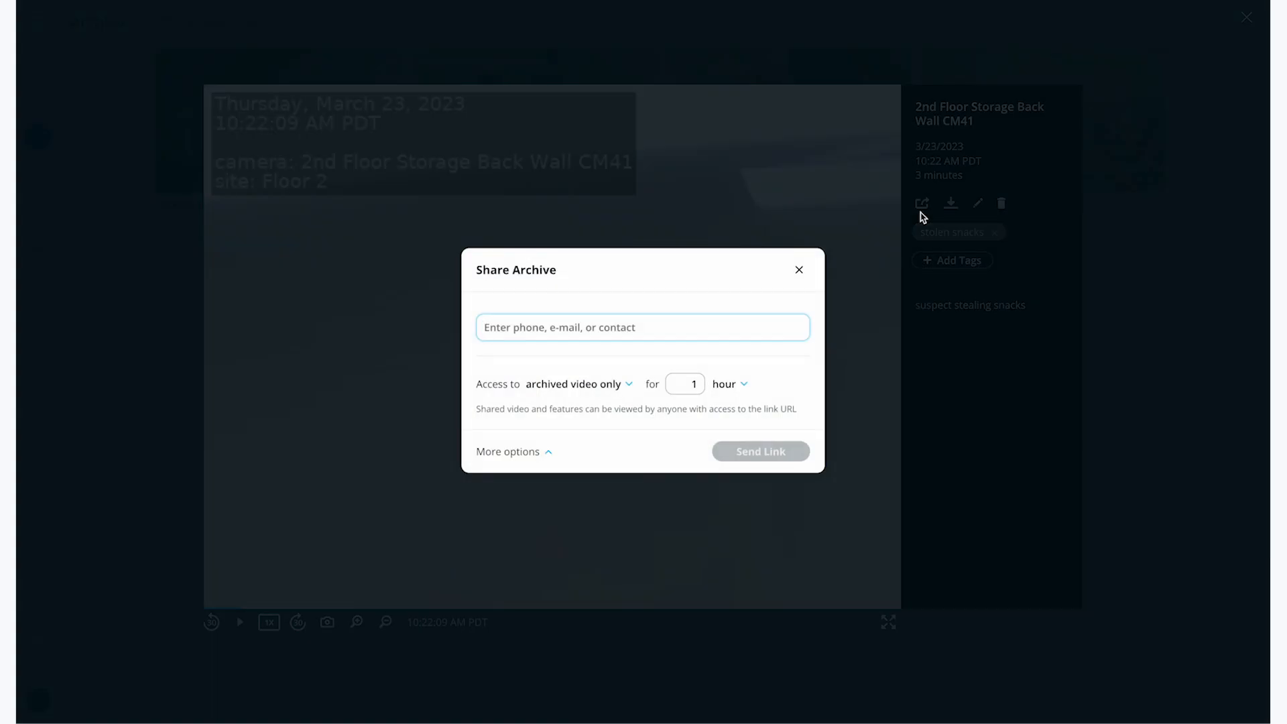
mouse_move(626, 380)
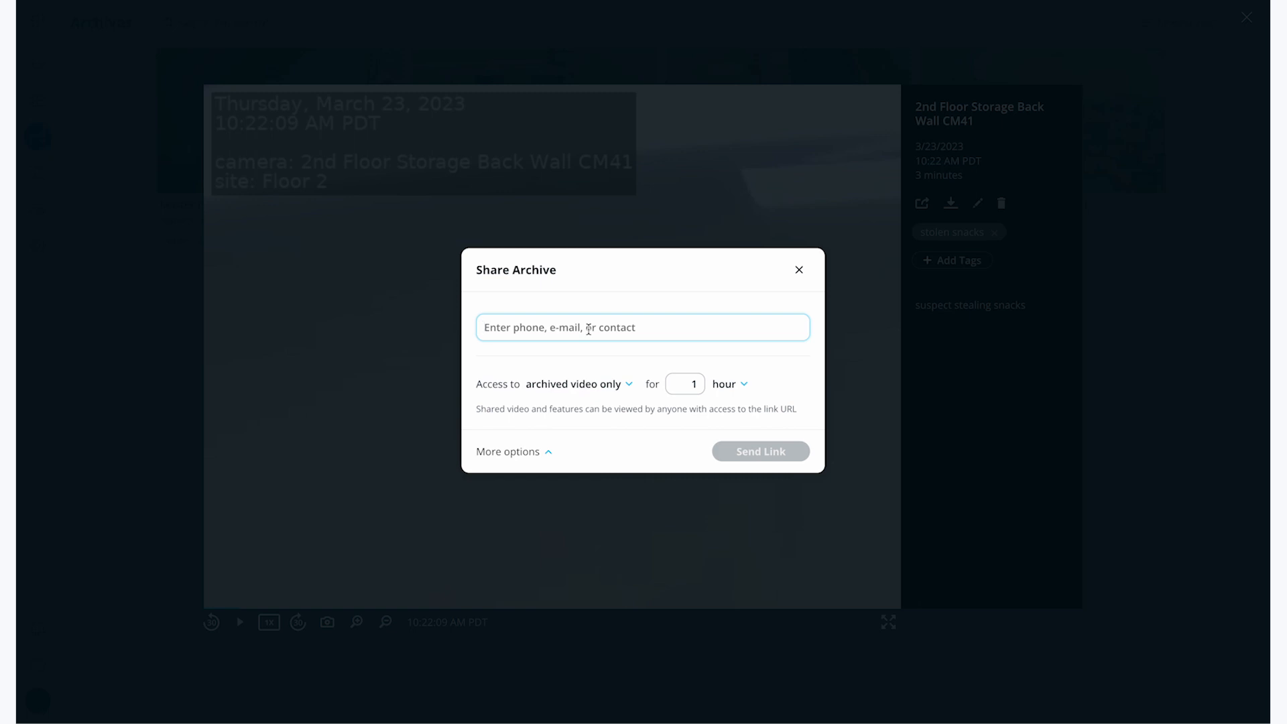
Share with a phone recipient, archived-video-only access for 2 hours, and show more link options.
left_click(643, 326)
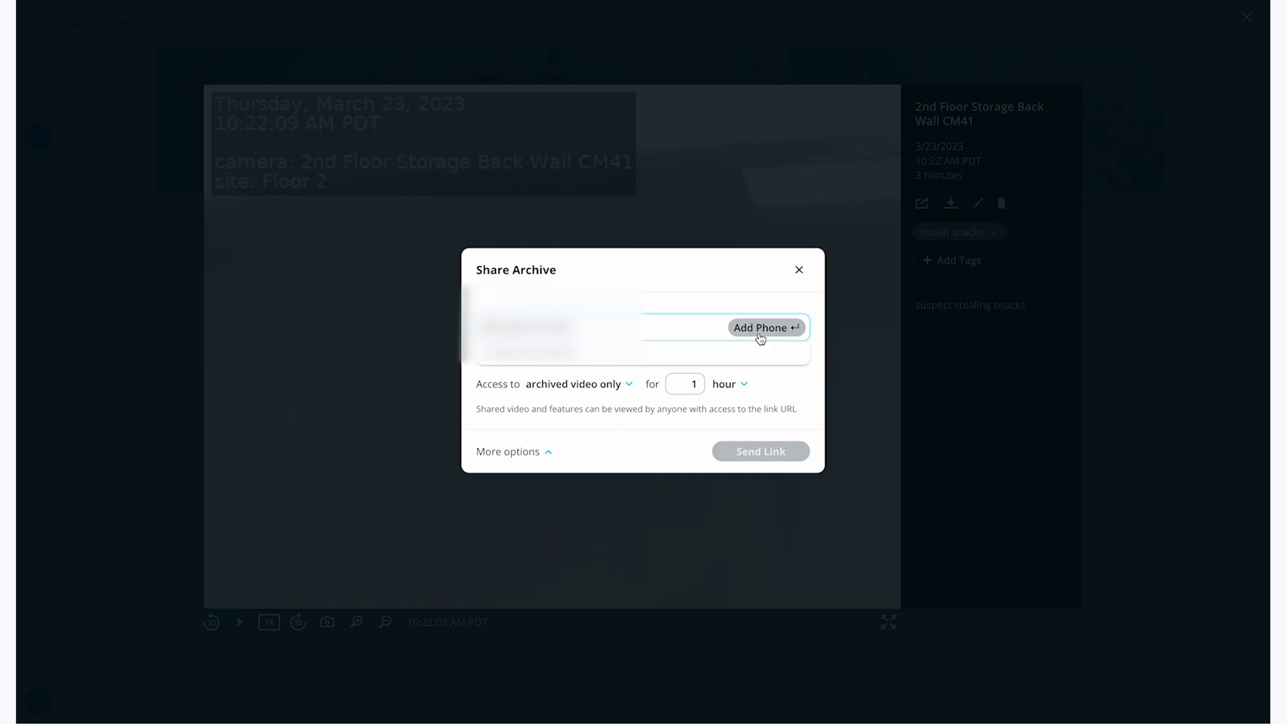
left_click(761, 327)
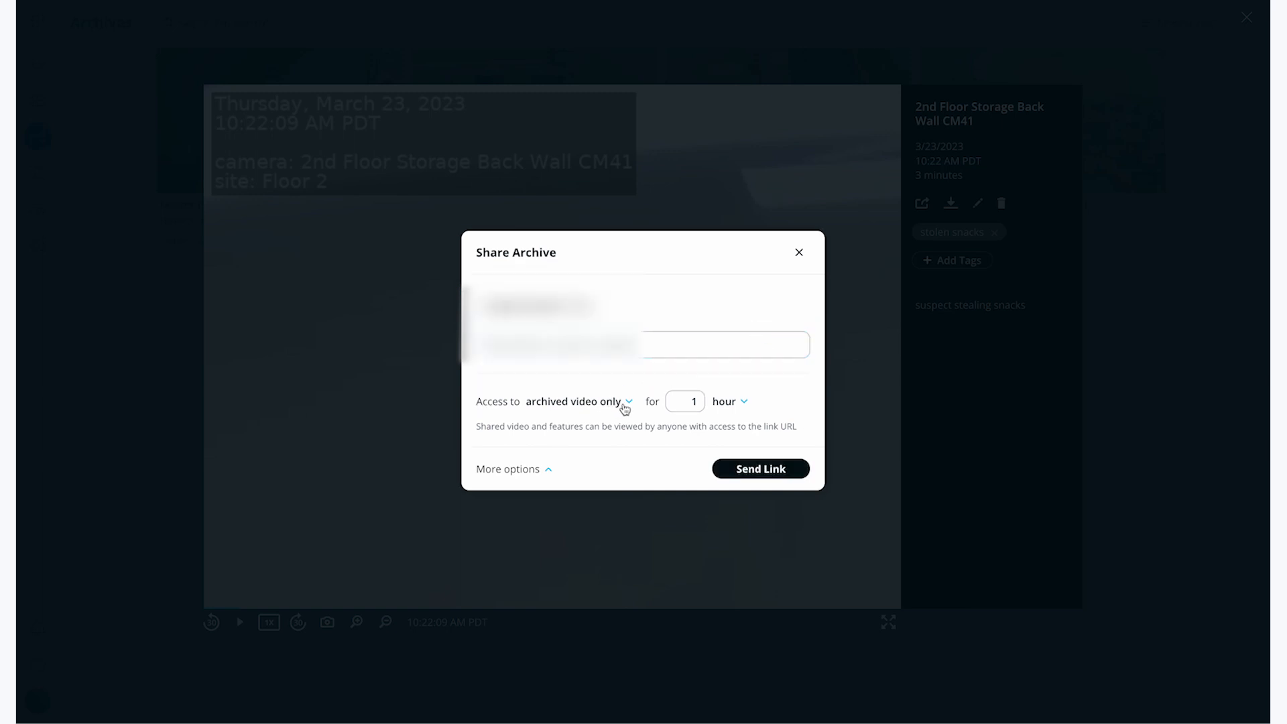
left_click(684, 402)
type("2")
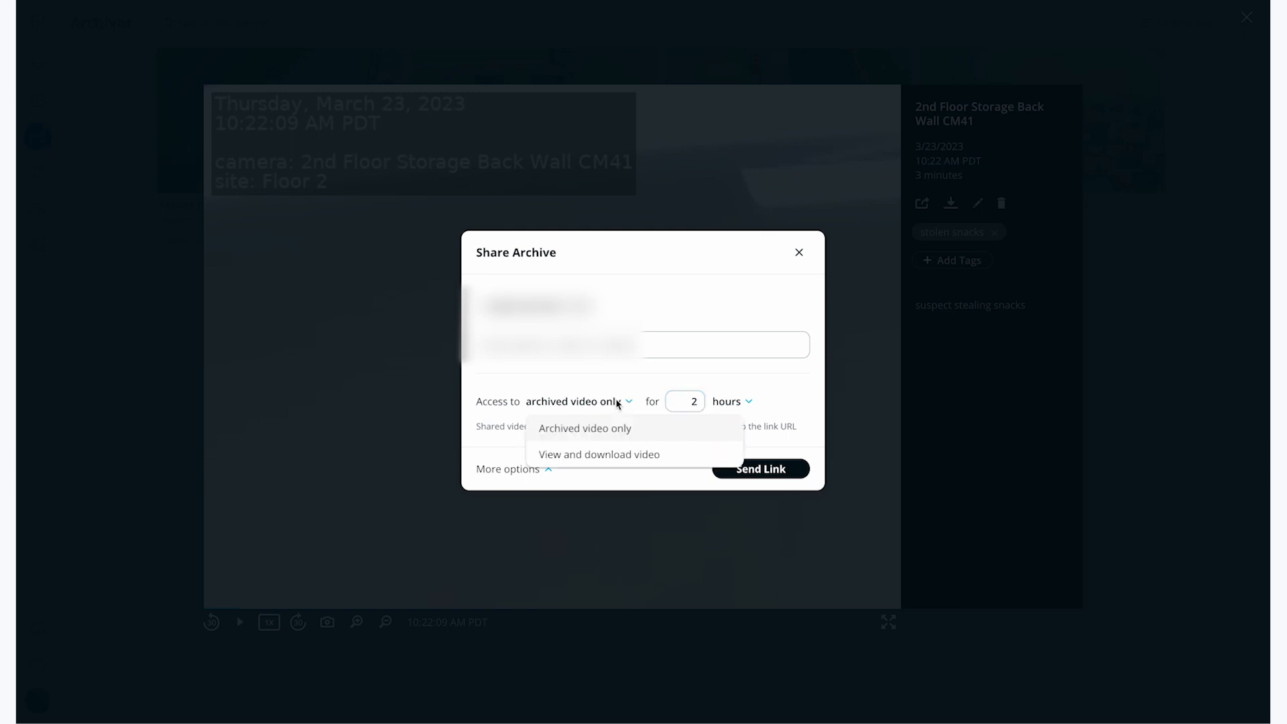
mouse_move(617, 458)
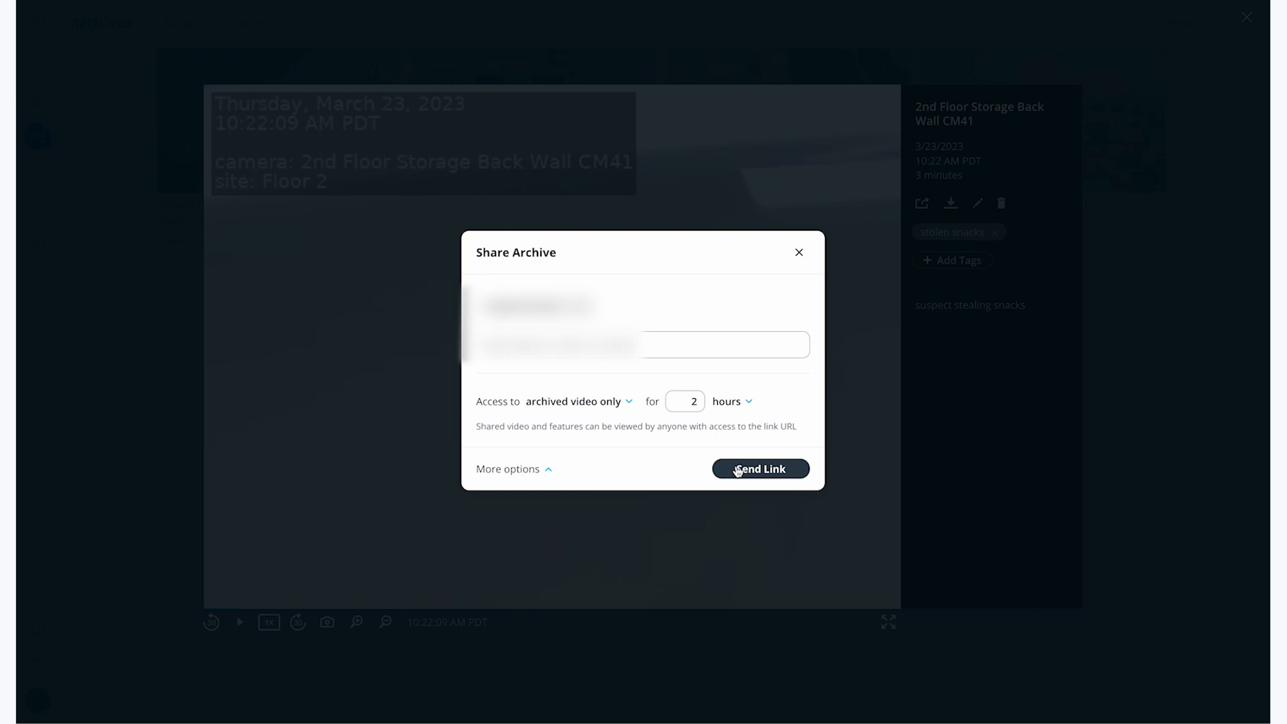
mouse_move(672, 468)
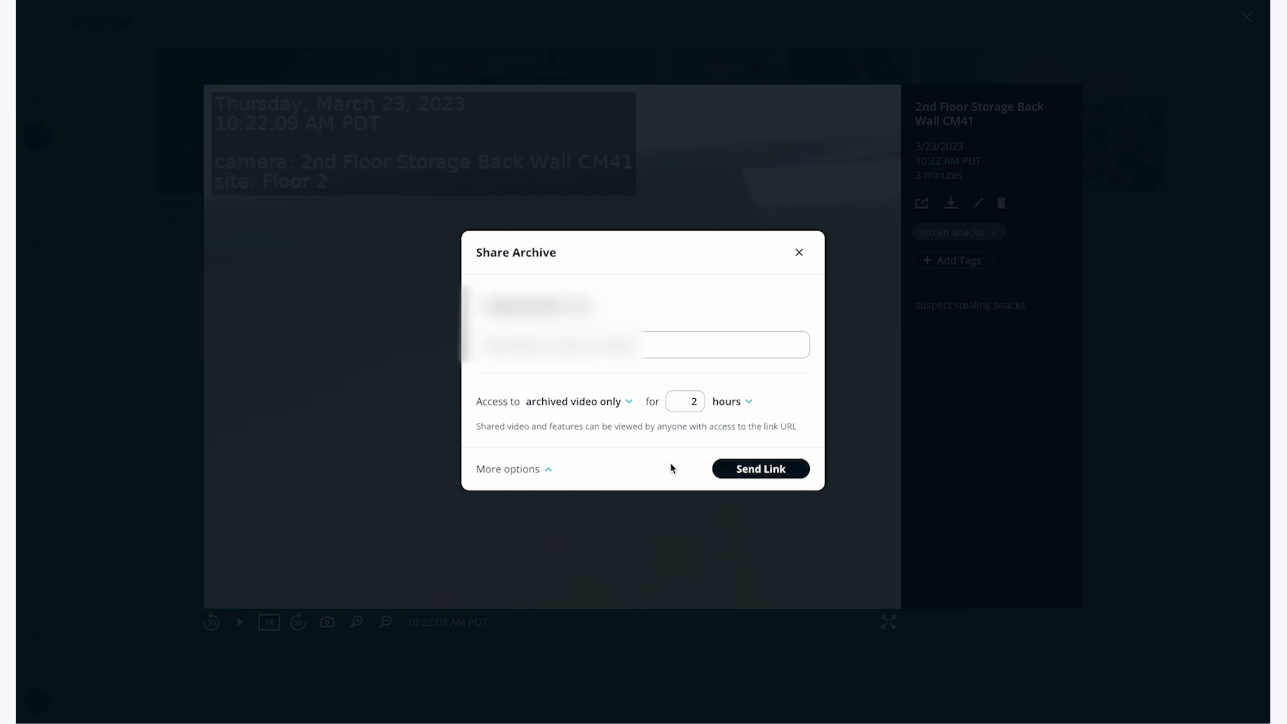
mouse_move(665, 467)
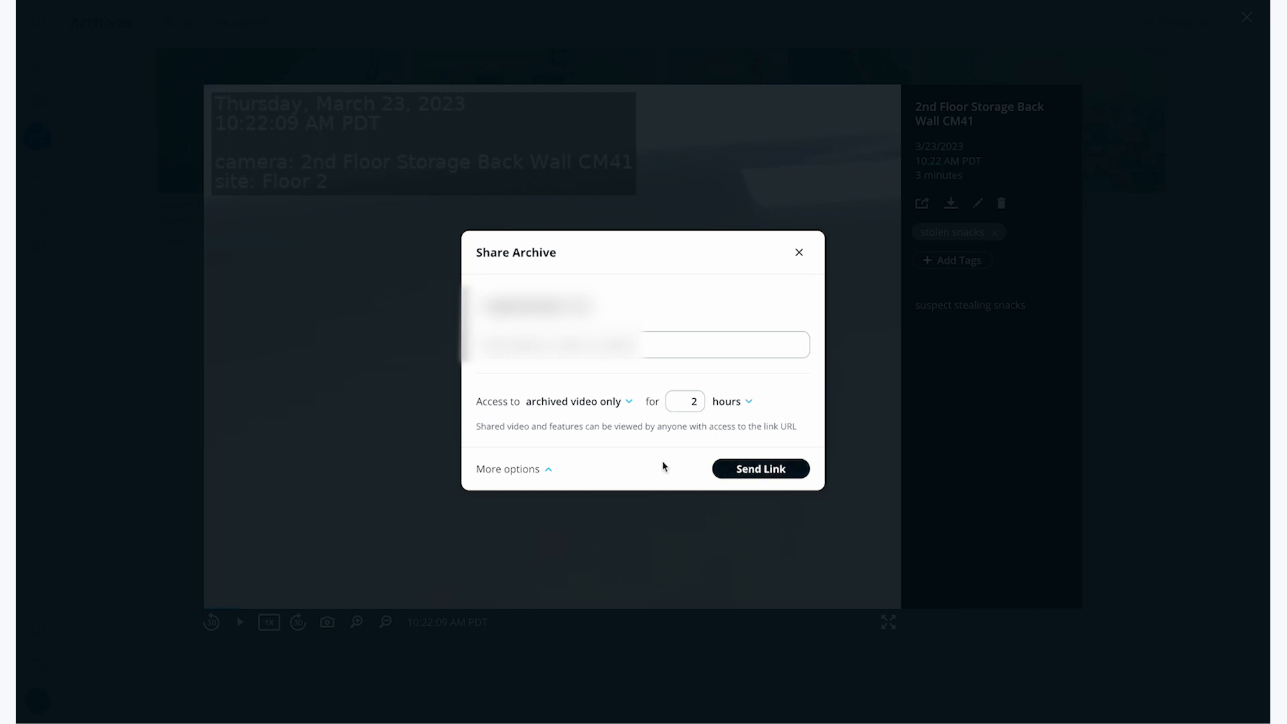
left_click(508, 469)
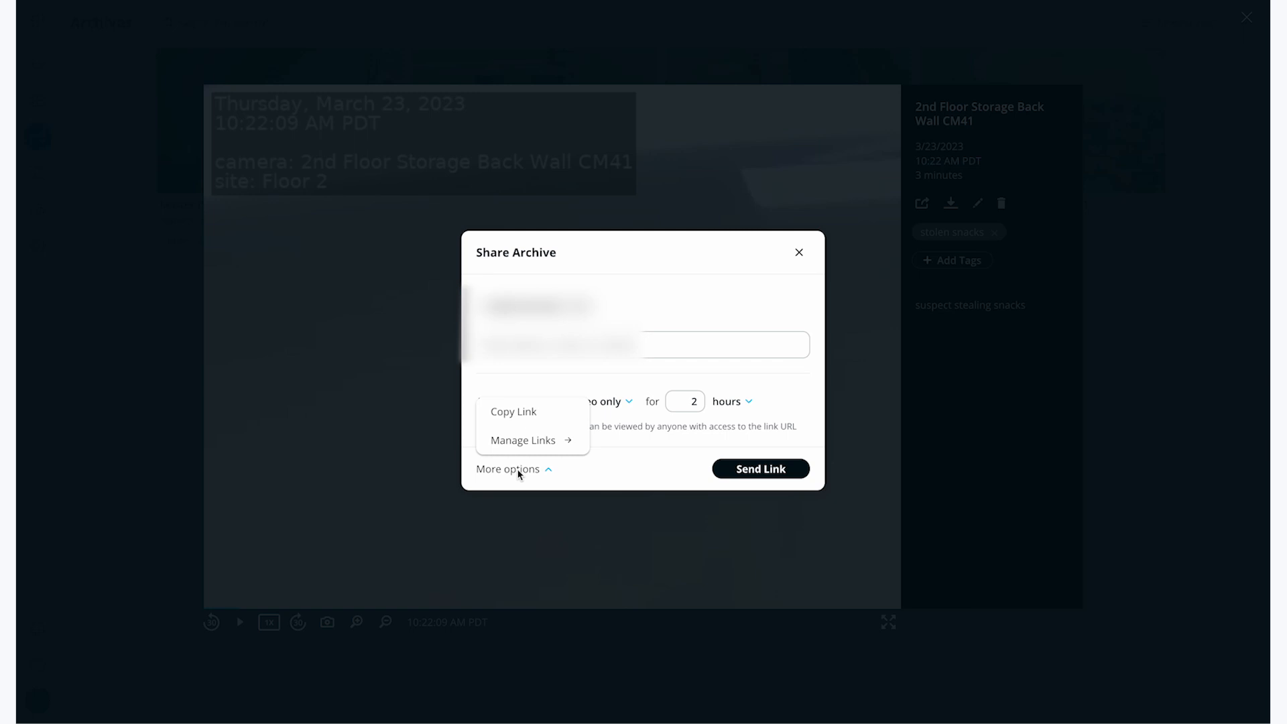
mouse_move(513, 411)
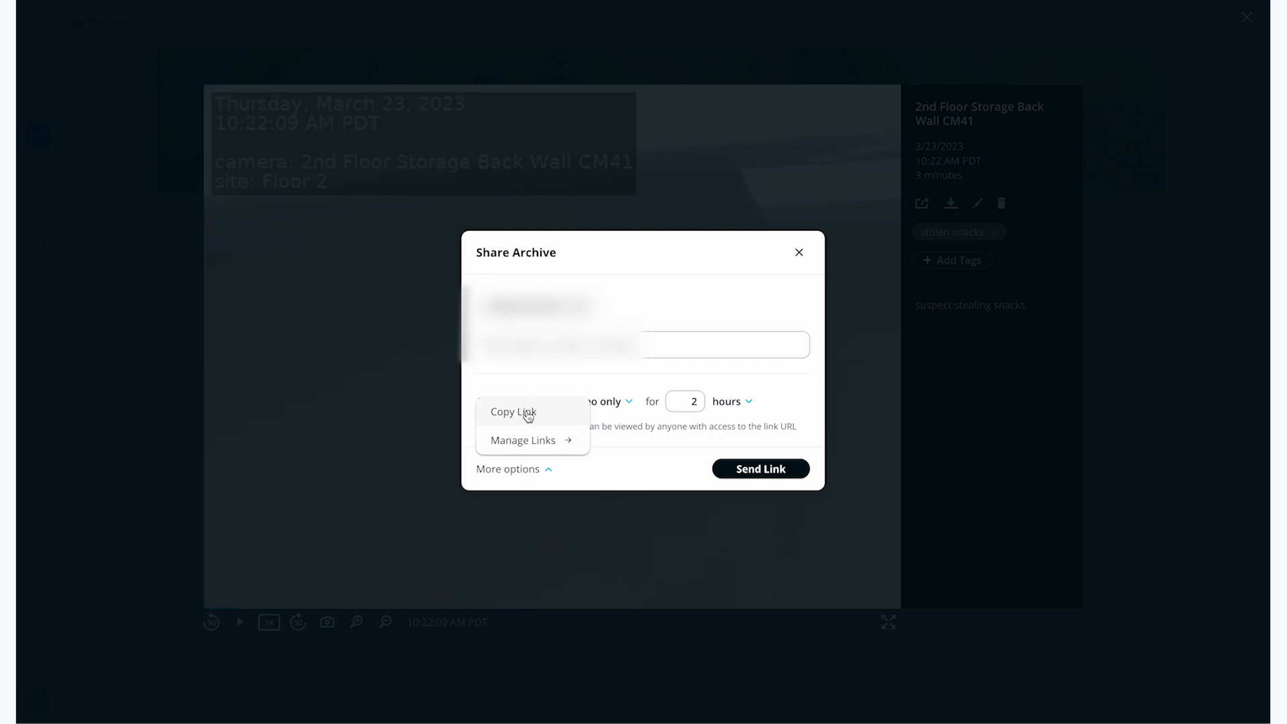
mouse_move(522, 441)
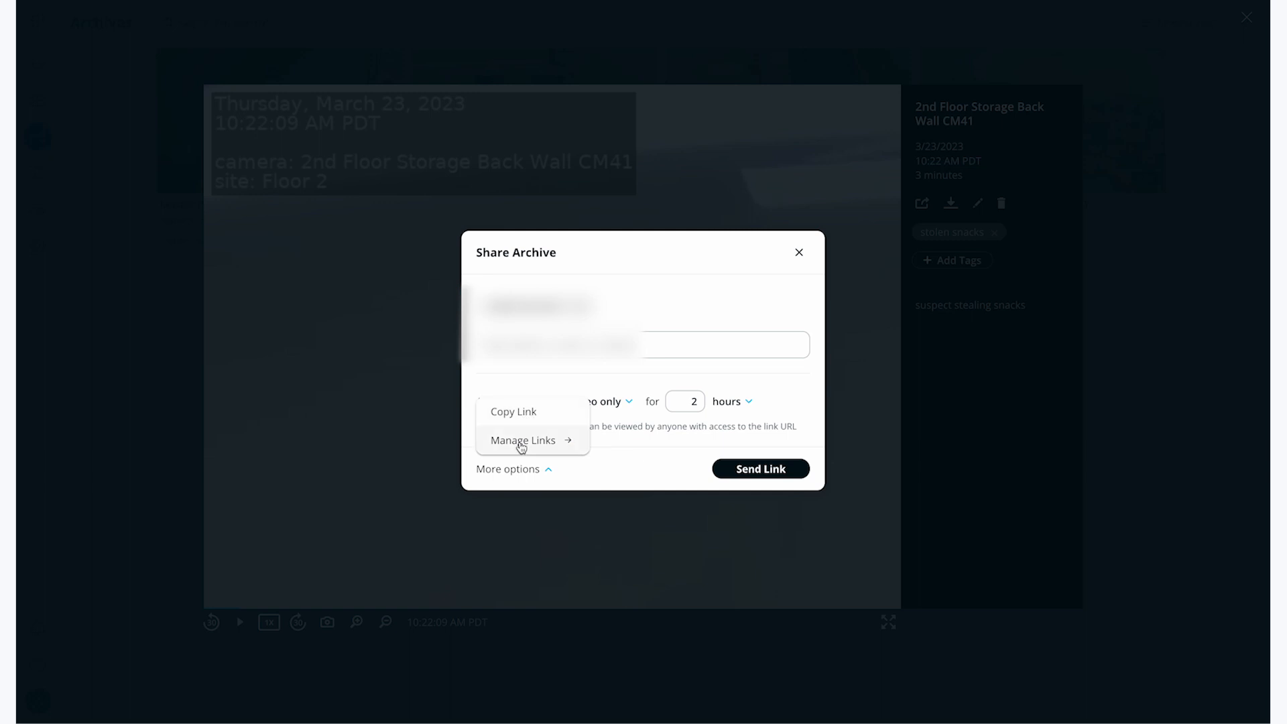
left_click(522, 440)
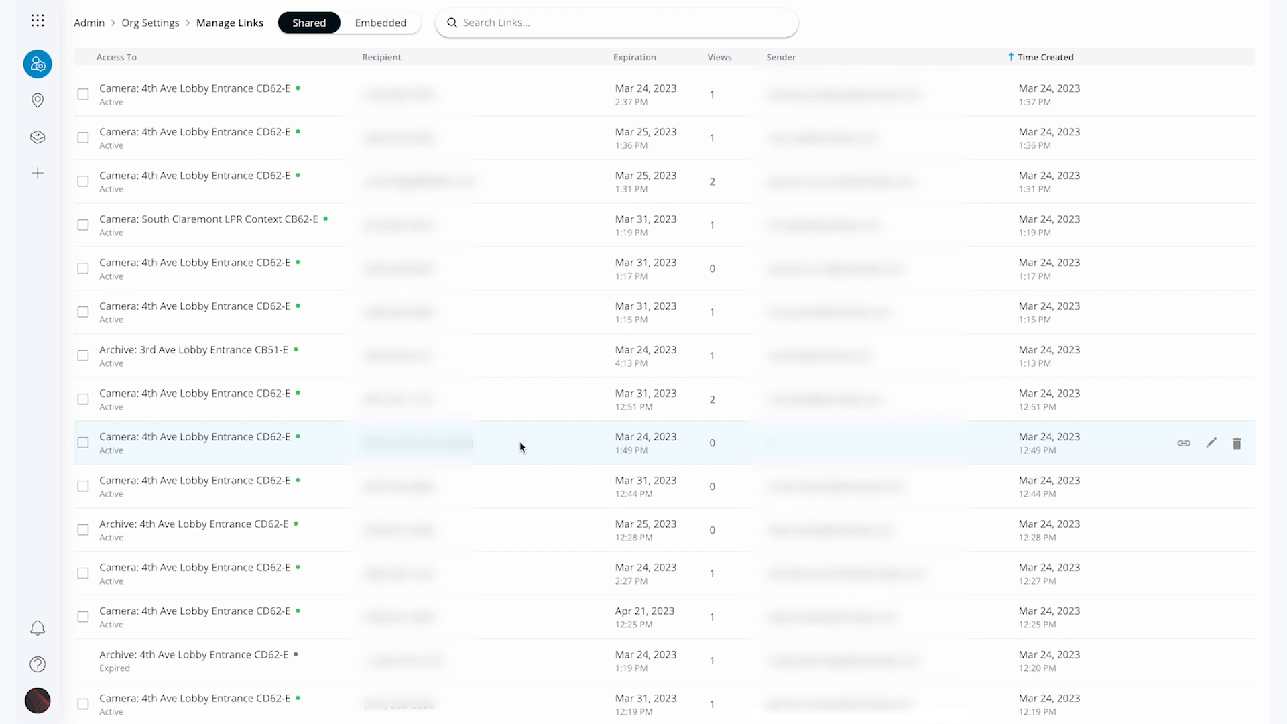
mouse_move(517, 205)
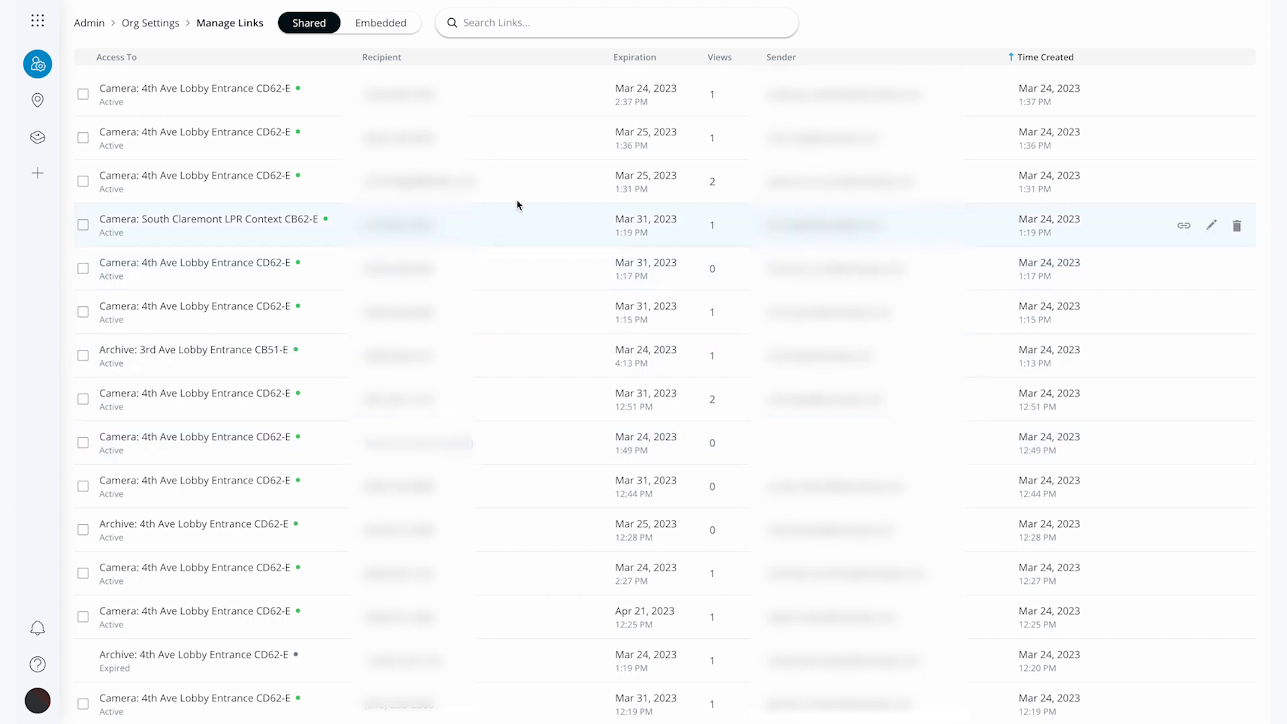
mouse_move(529, 217)
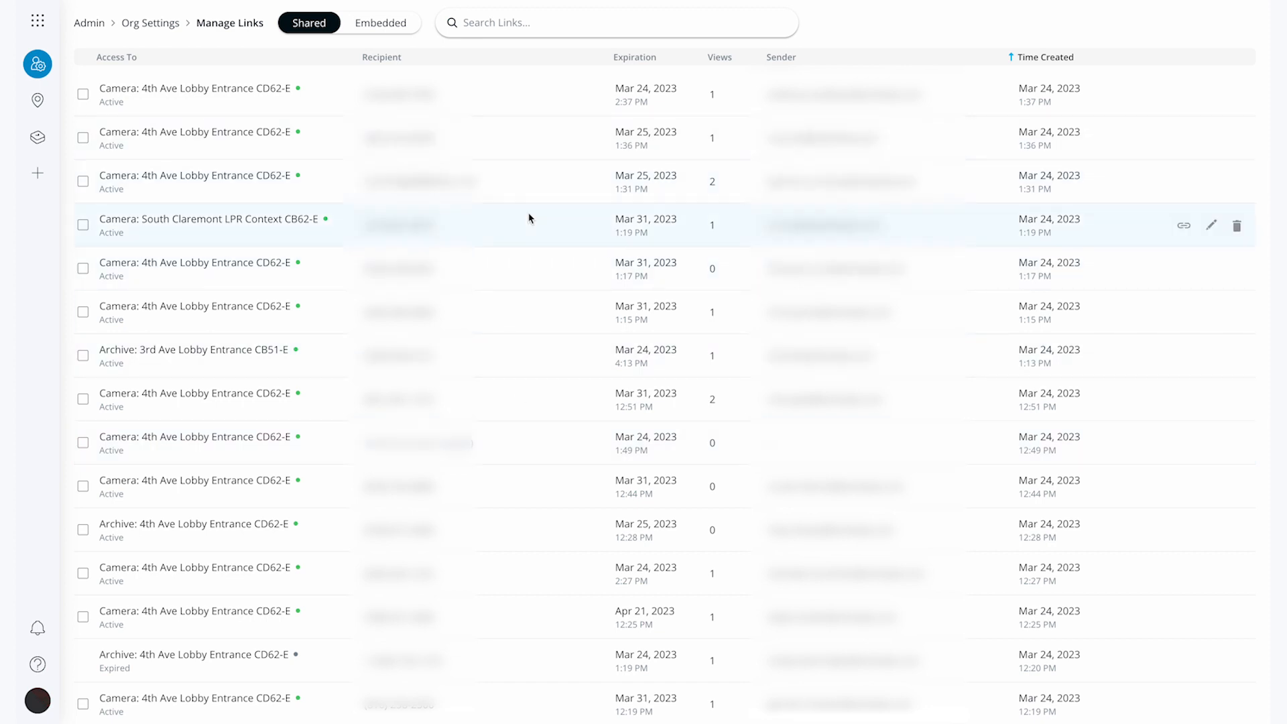
mouse_move(1185, 182)
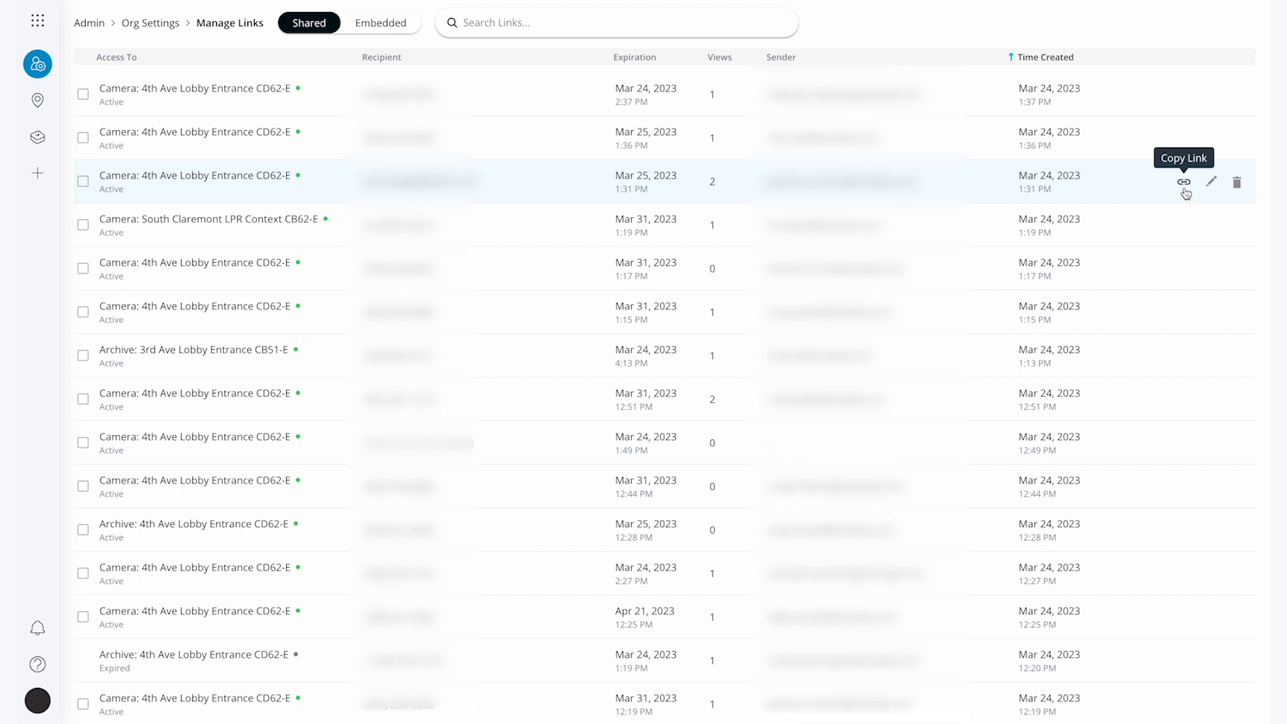
mouse_move(1213, 182)
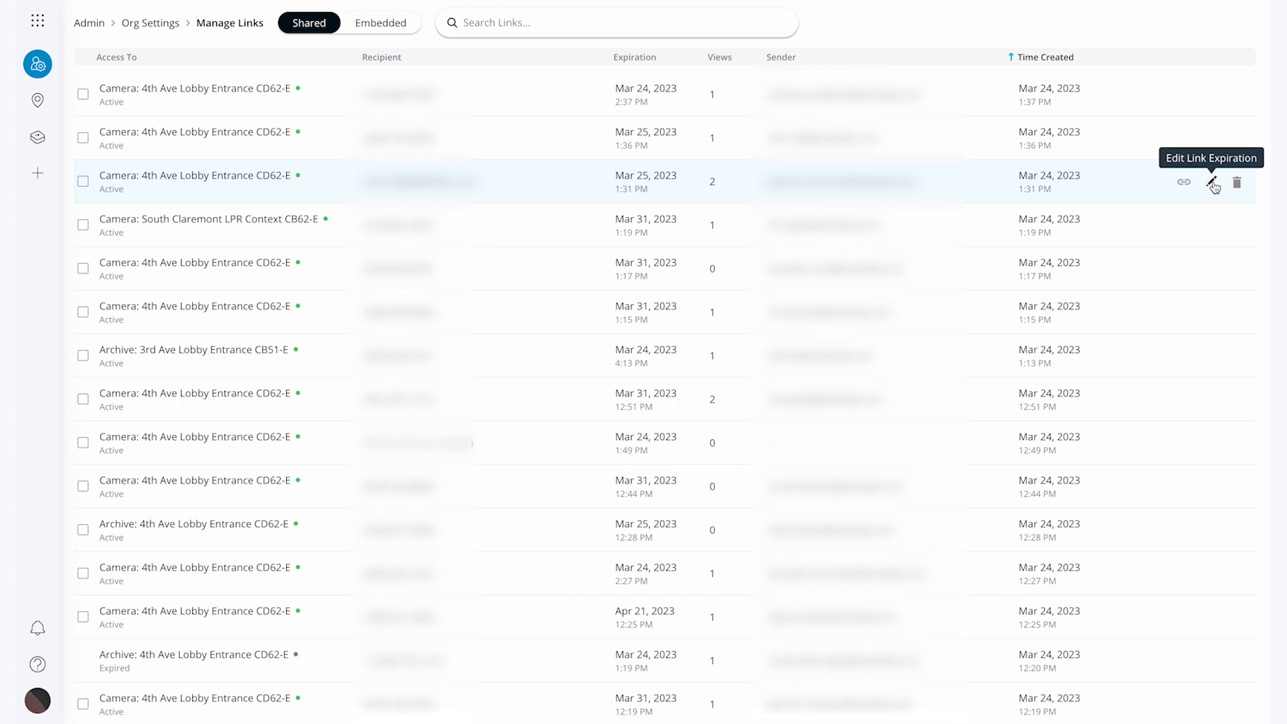
mouse_move(168, 614)
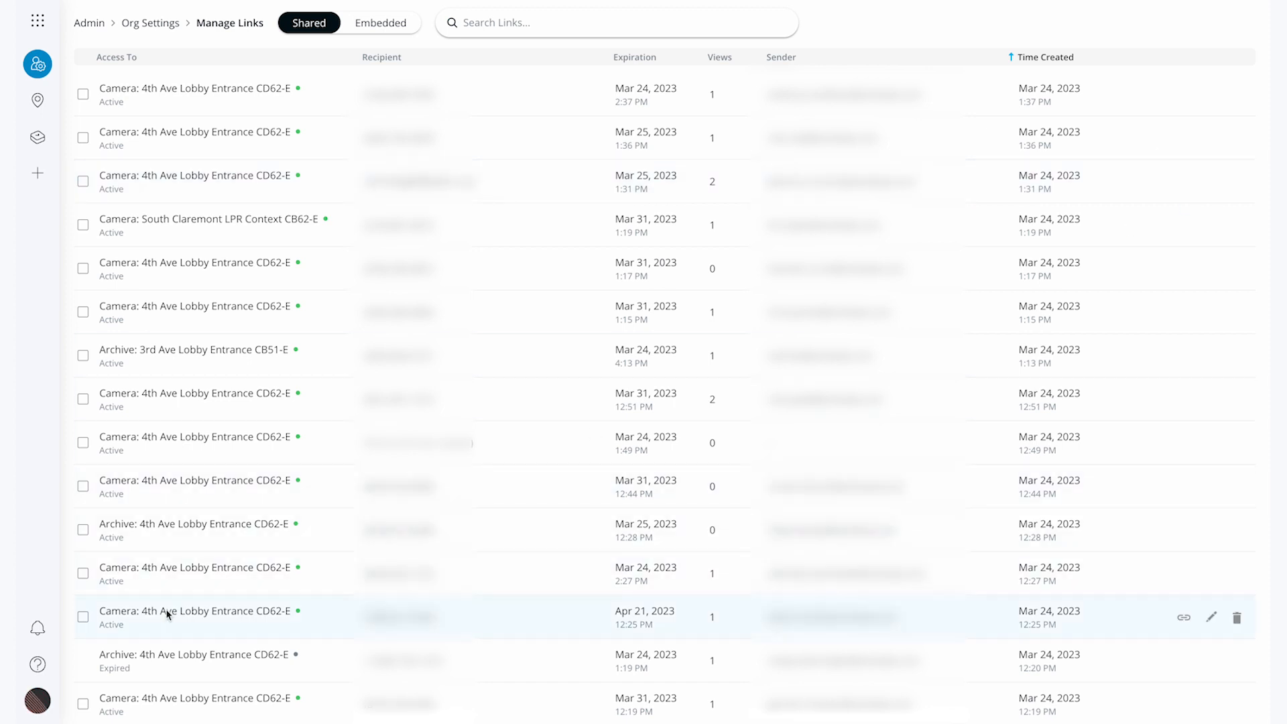
Open Contact Us from the sidebar help menu to see support numbers.
left_click(37, 665)
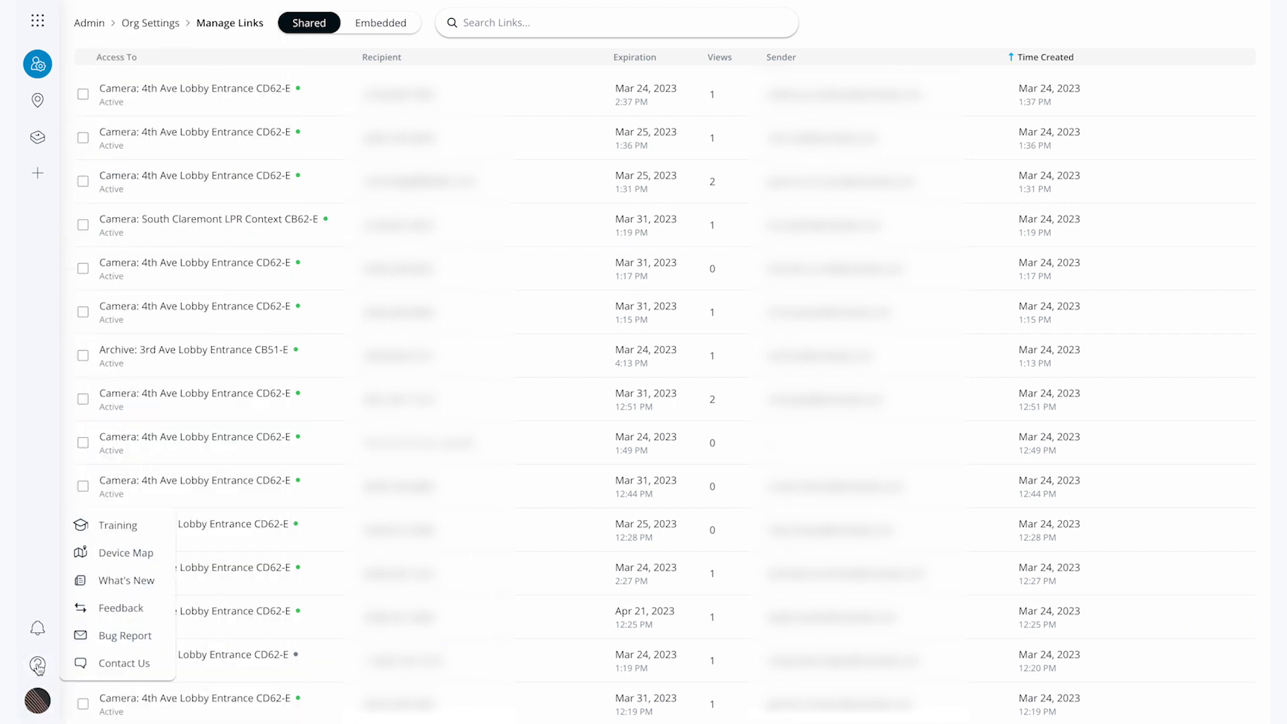
left_click(124, 663)
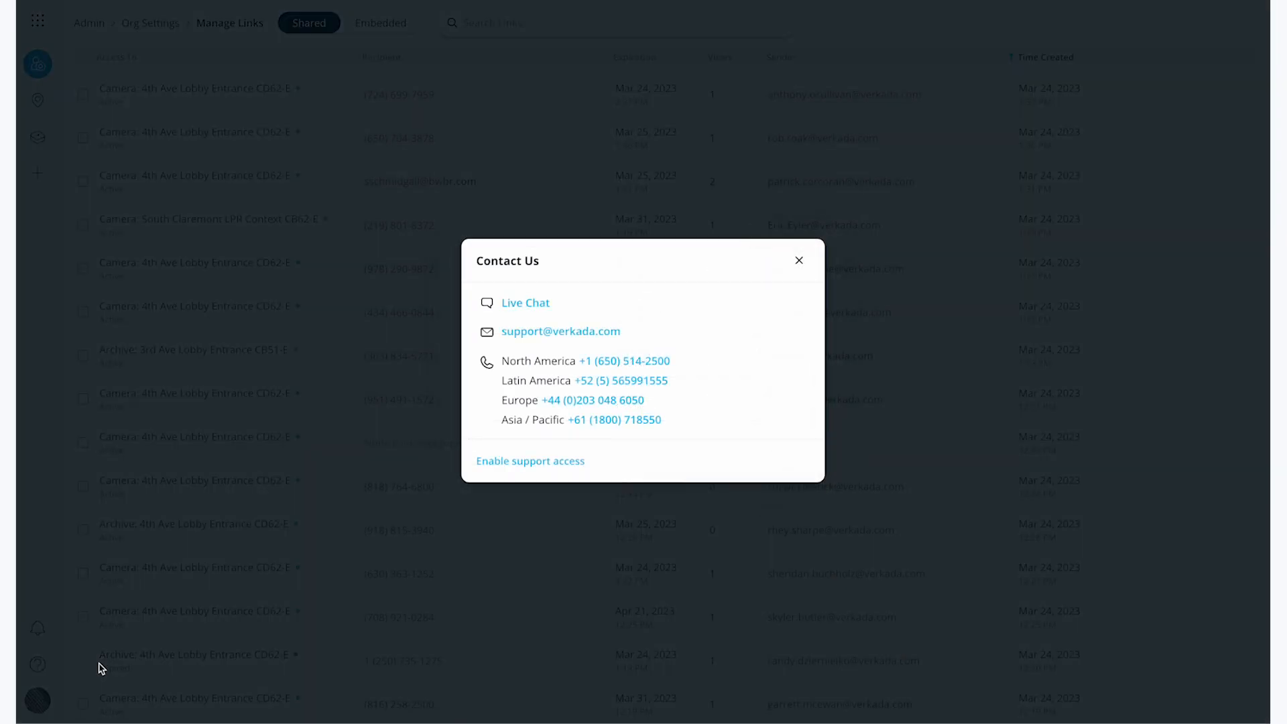